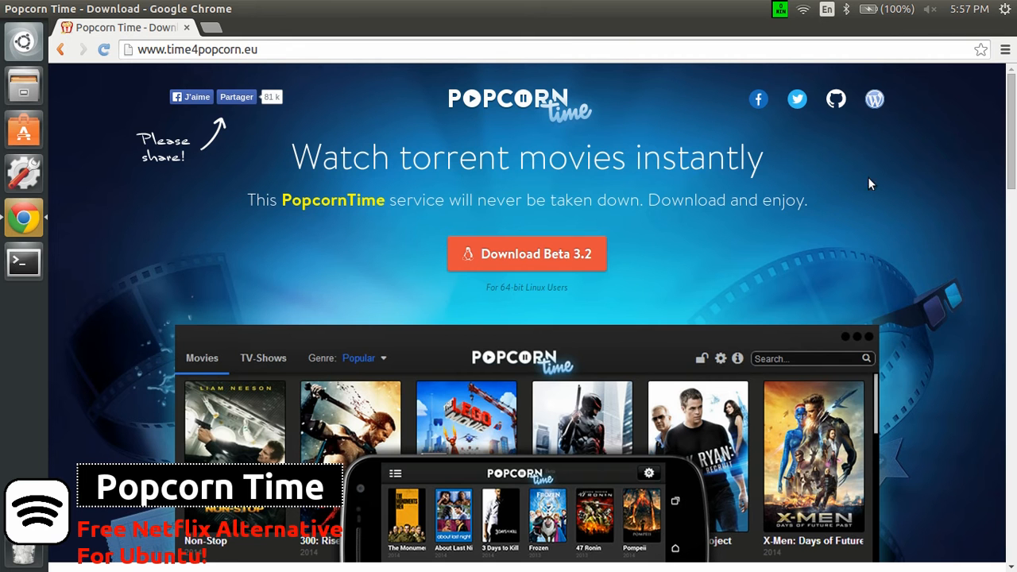
mouse_move(384, 174)
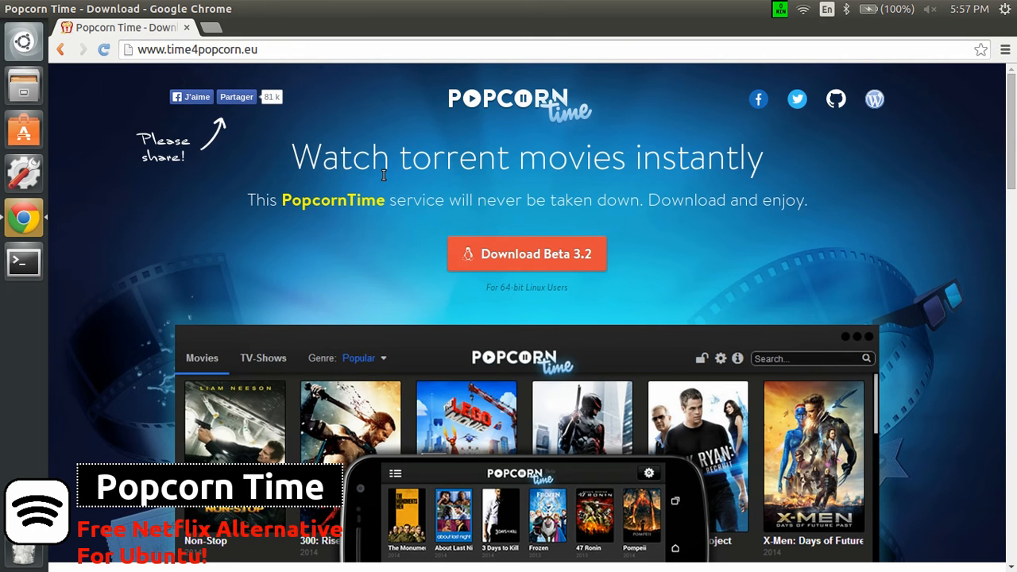
mouse_move(308, 81)
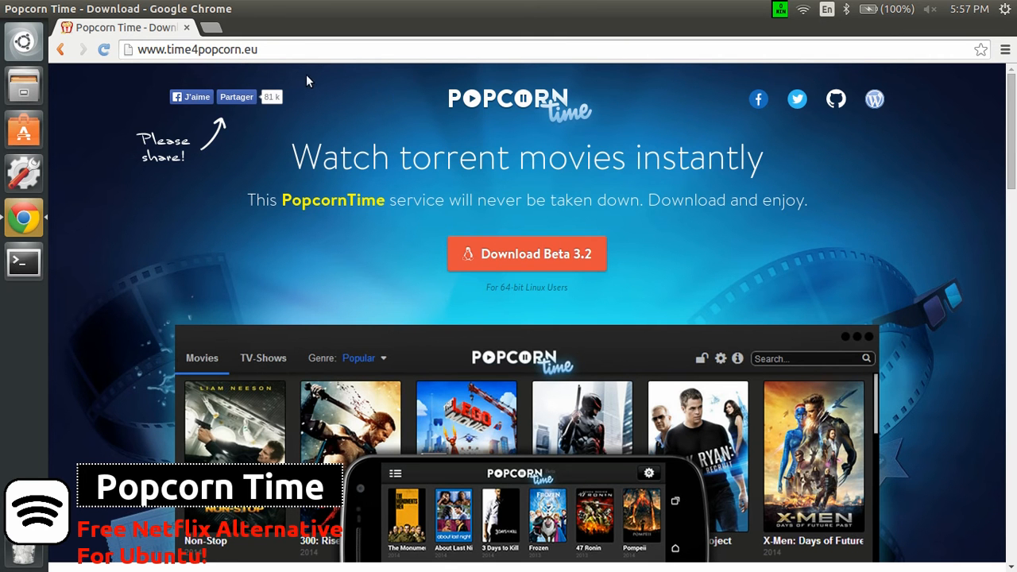
mouse_move(547, 117)
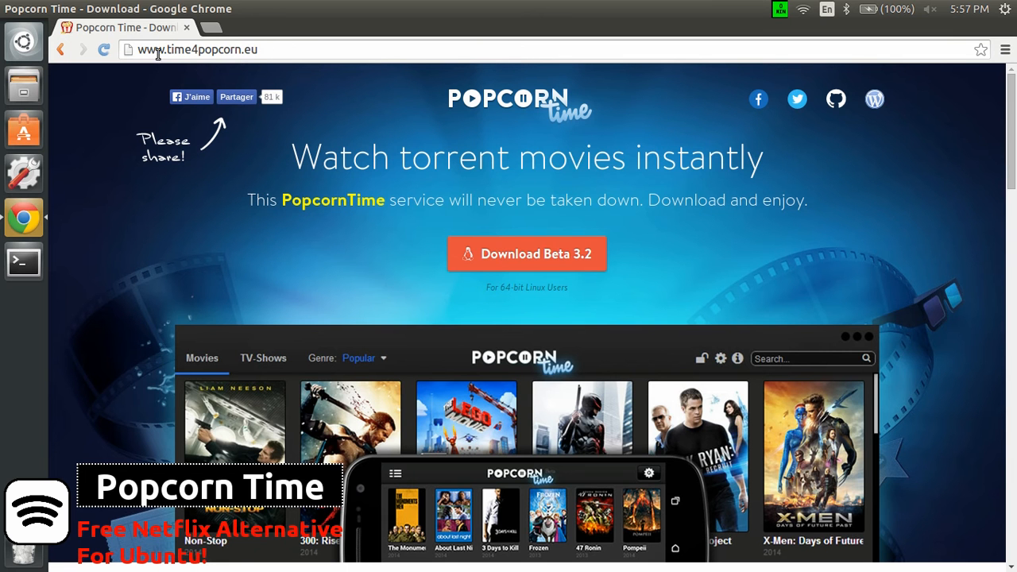
mouse_move(205, 64)
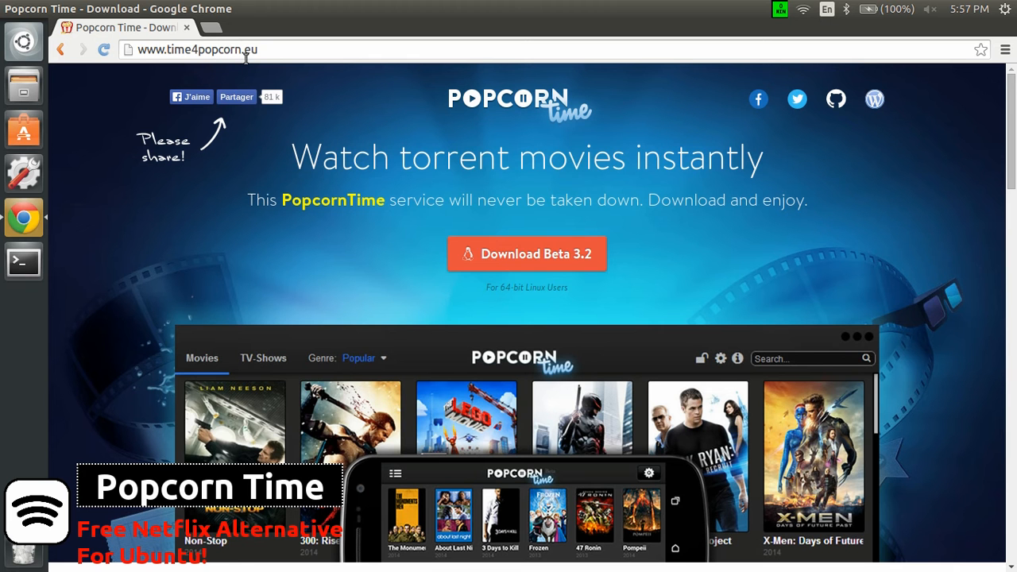
Step: Start downloading the 64-bit Linux Popcorn Time Beta 3.2 package from time4popcorn.eu
click(527, 254)
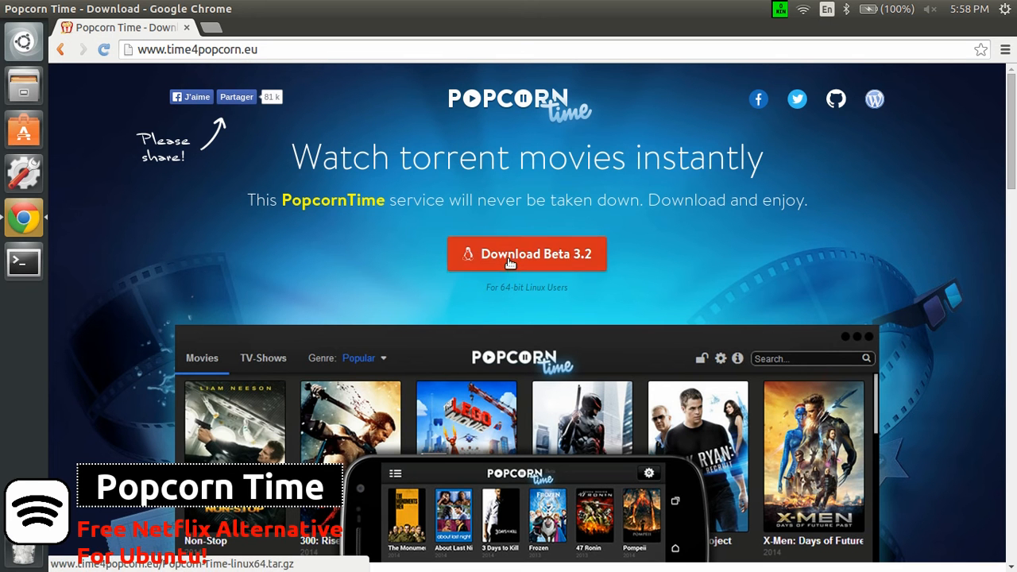
click(526, 253)
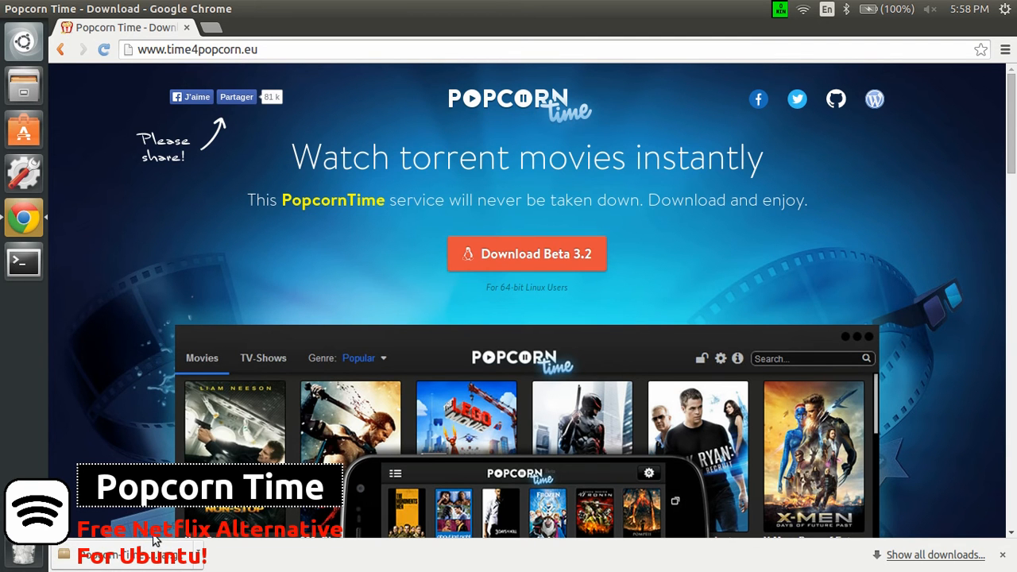
mouse_move(38, 109)
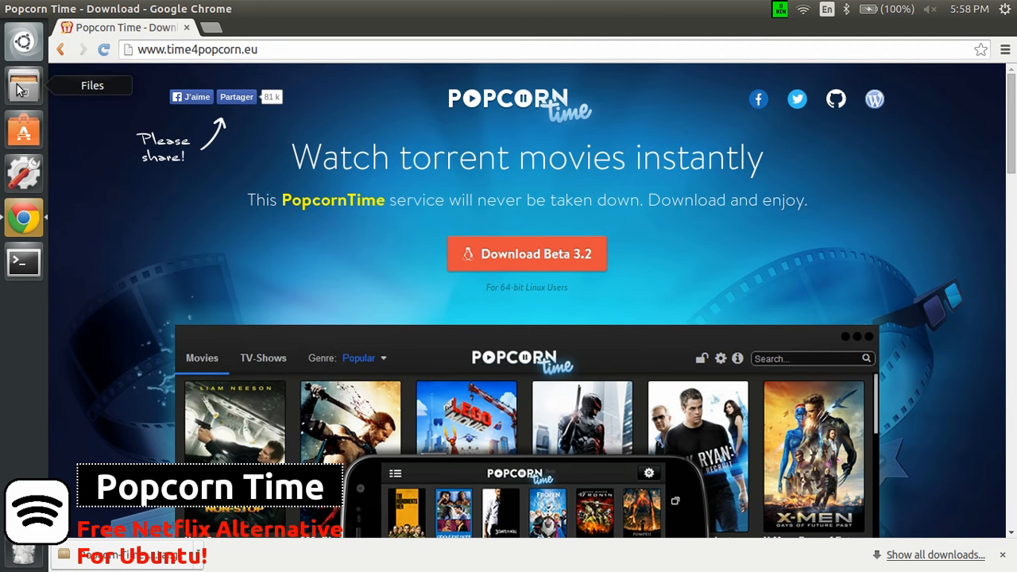
Step: Extract Popcorn-Time-linux64.tar.gz in Downloads and open the Popcorn-Time-linux64 folder
click(23, 85)
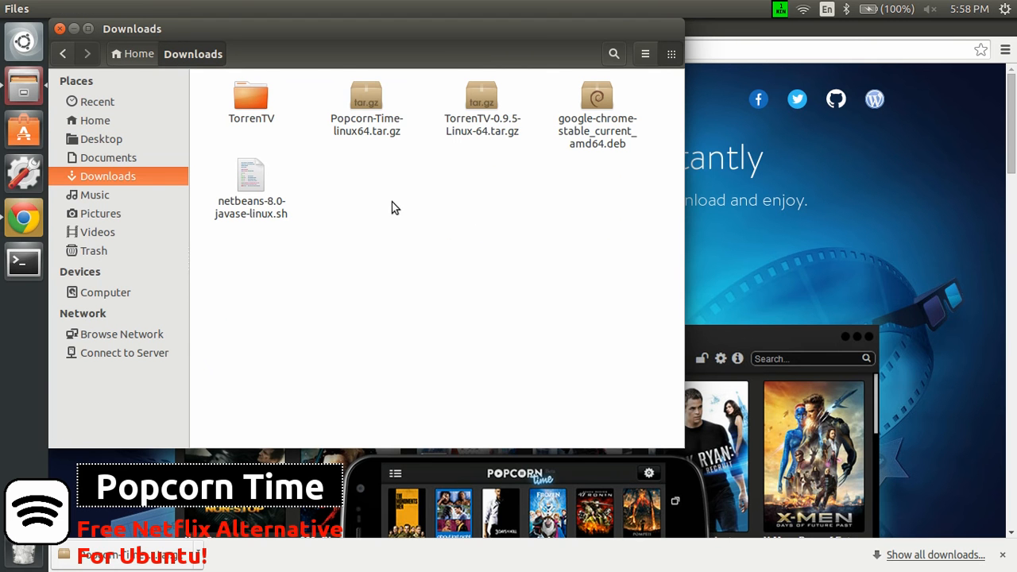
click(367, 107)
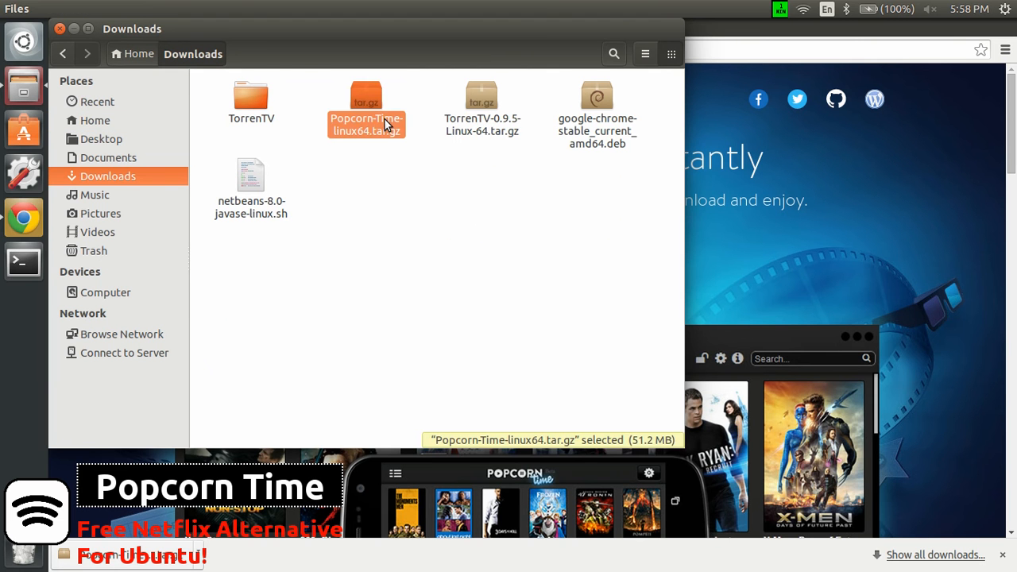
mouse_move(368, 132)
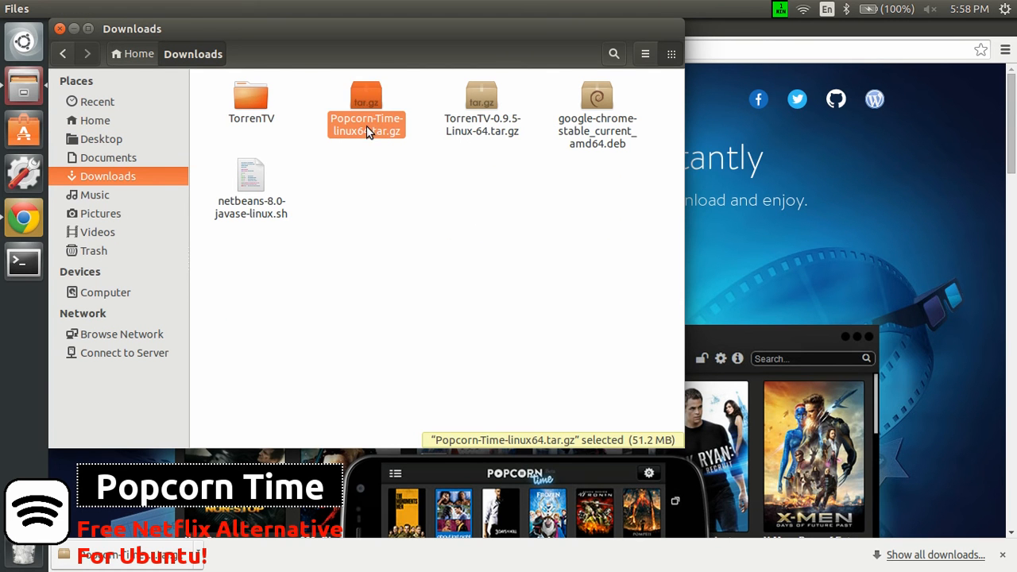
right_click(367, 123)
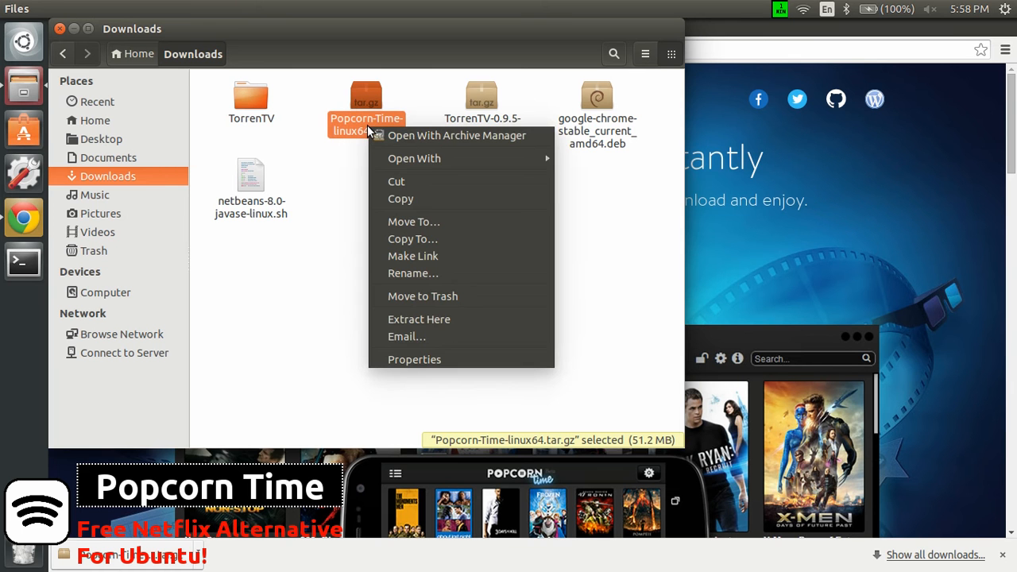
mouse_move(418, 319)
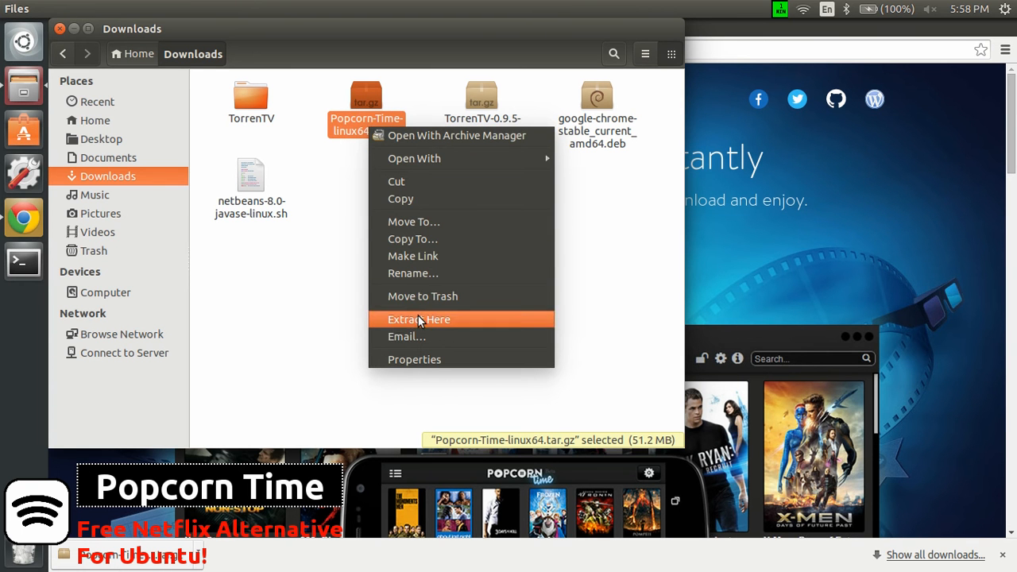
click(418, 318)
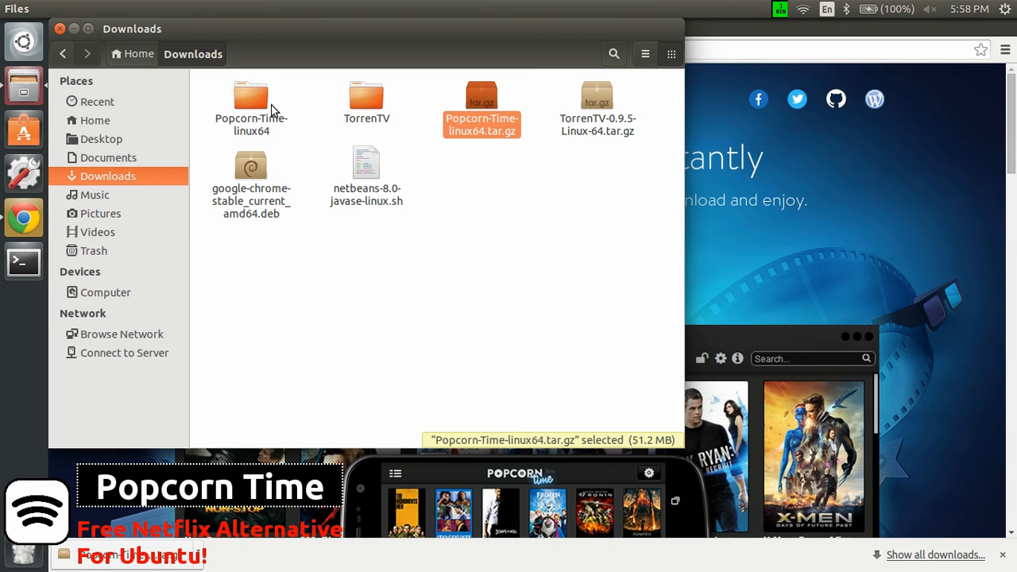
double_click(251, 96)
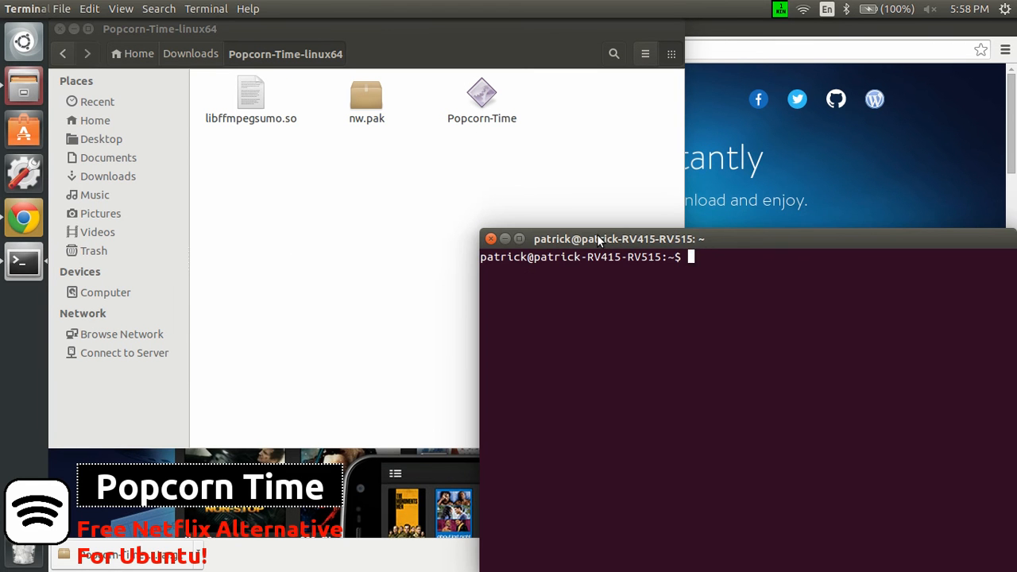
Step: Run ./Popcorn-Time from the Popcorn-Time-linux64 folder, which fails on missing libudev.so.0
drag(616, 239, 372, 156)
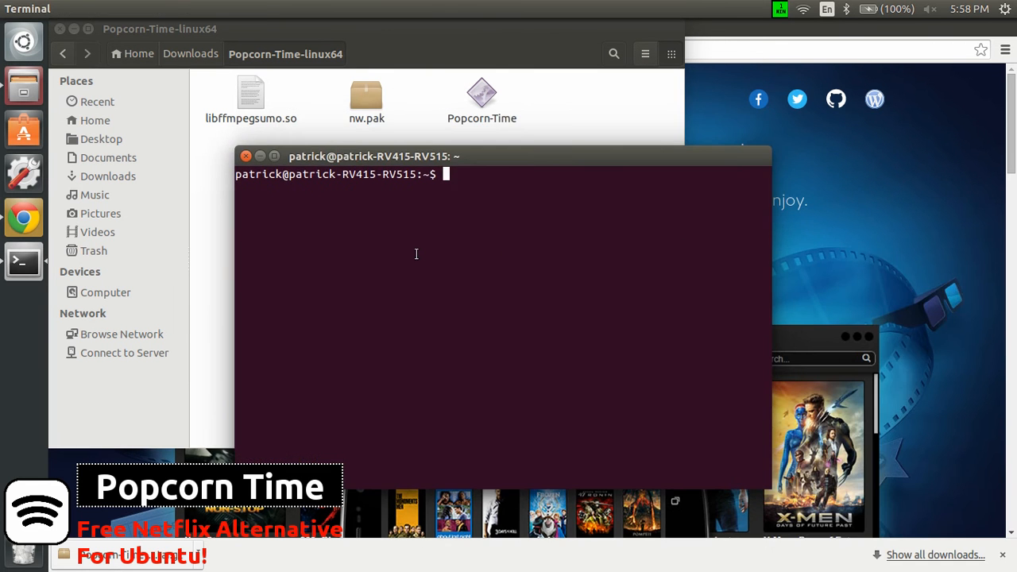
text(c)
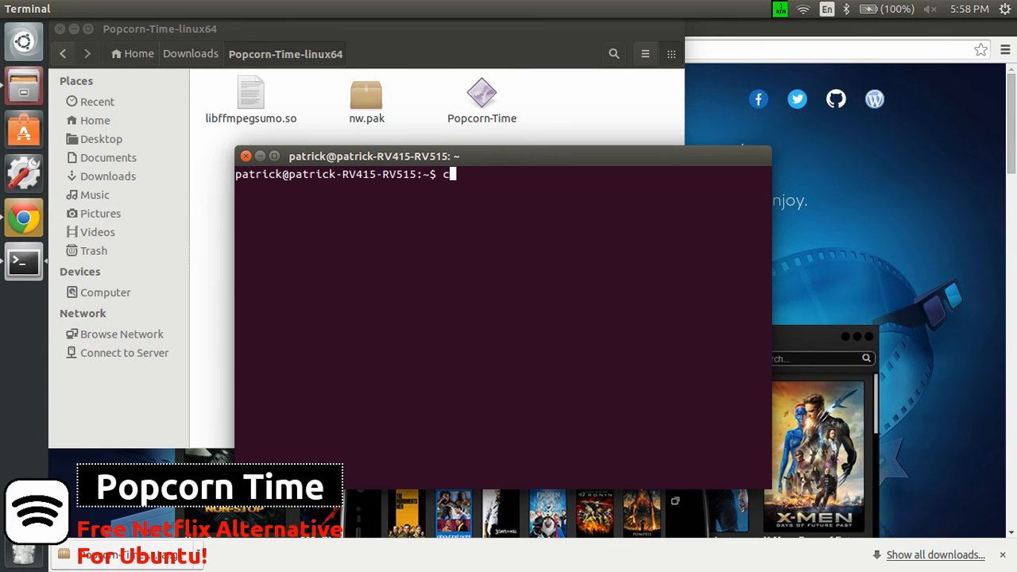
text(d Downloads/)
text(cd Popcorn-Time-linux64/)
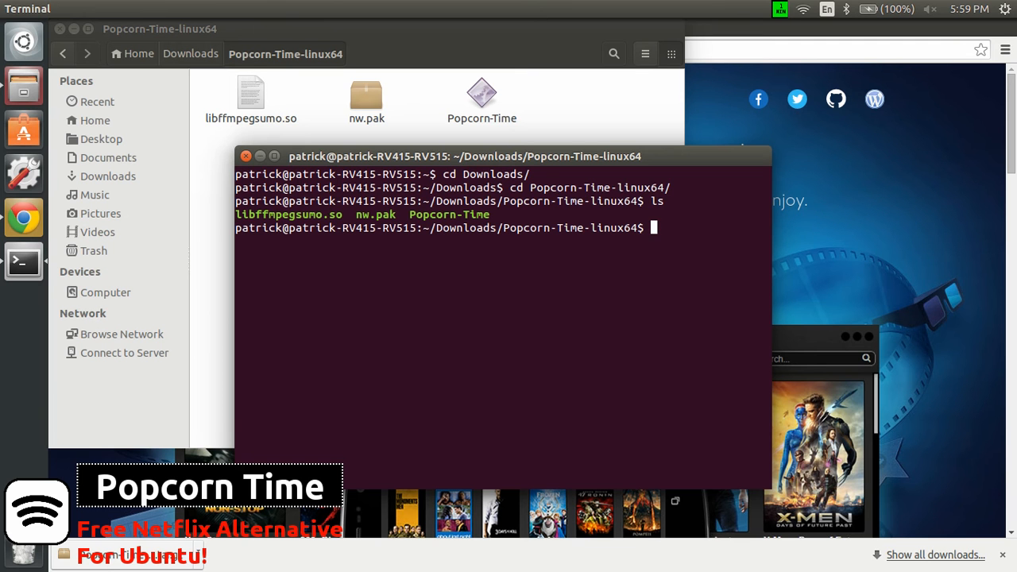
text(./)
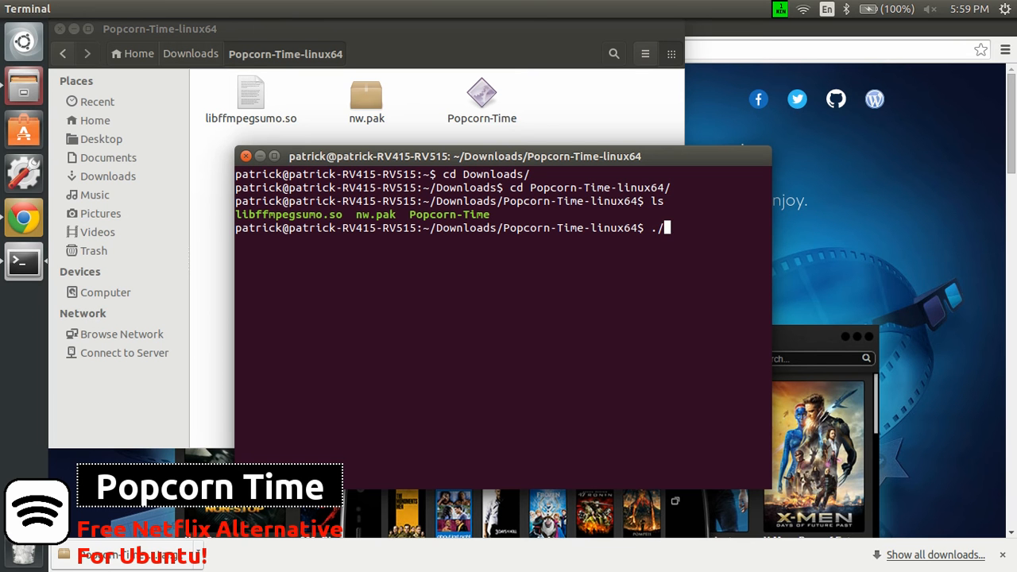
text(P)
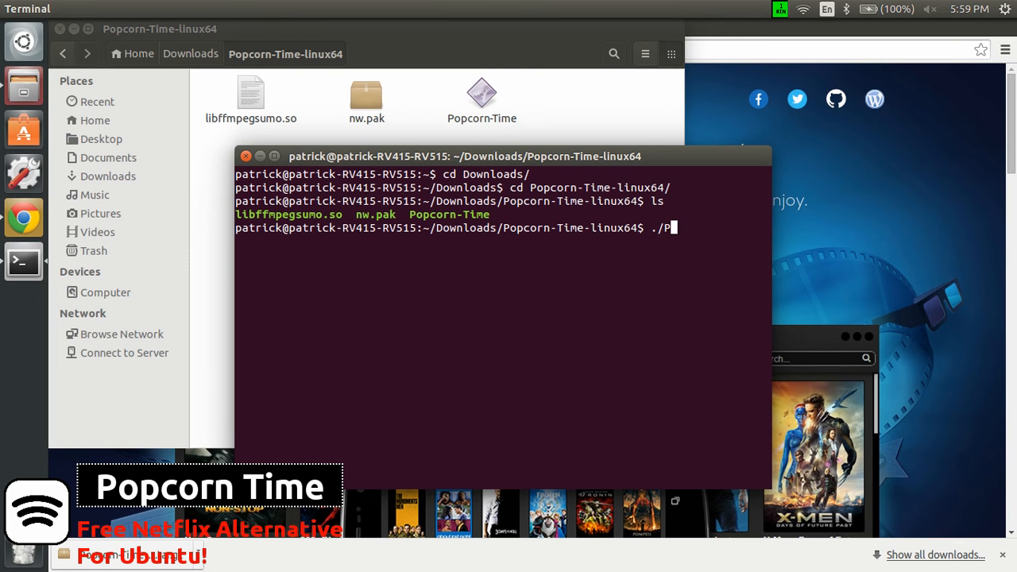
text(opcorn-Time)
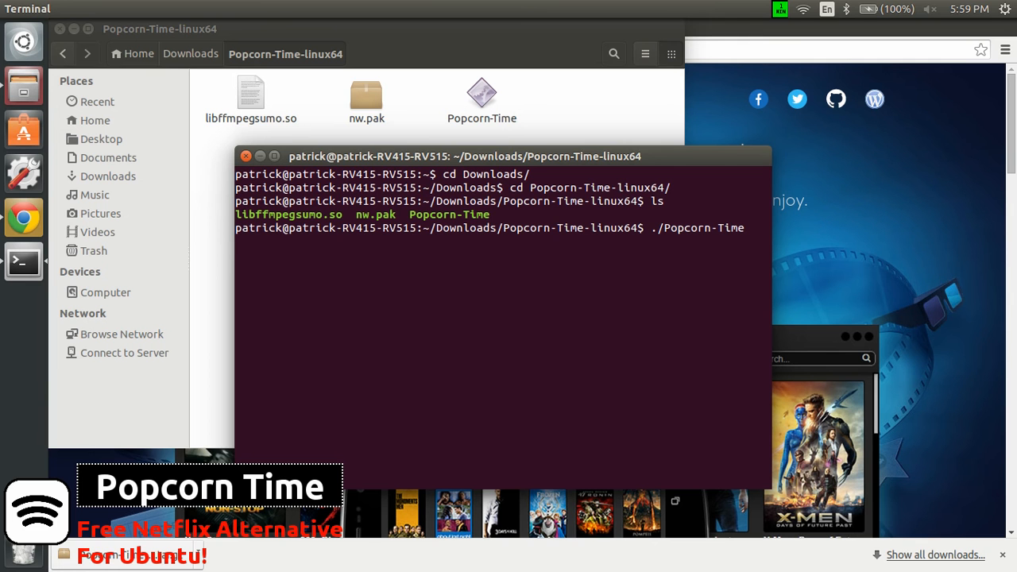
key(Return)
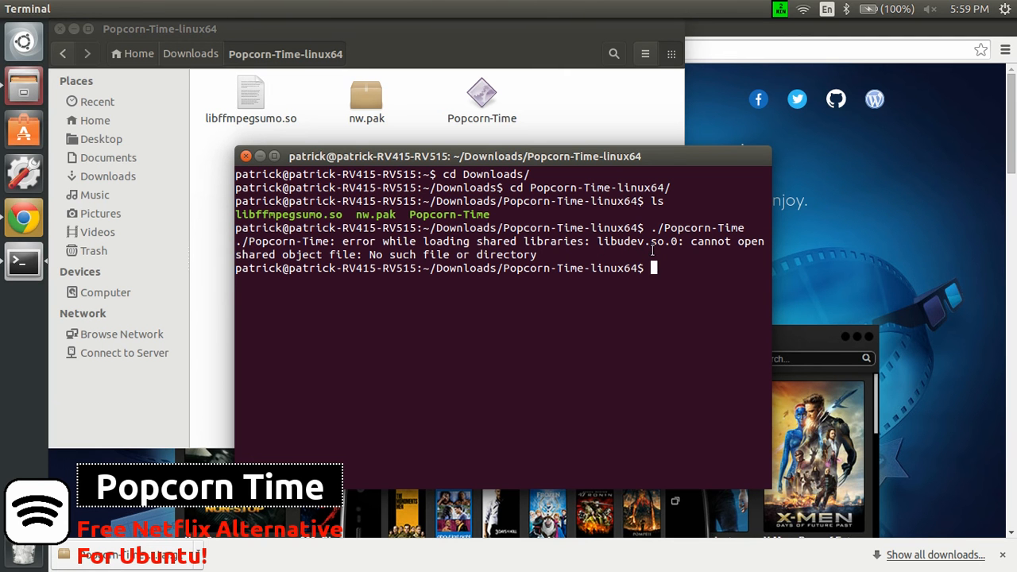
mouse_move(667, 261)
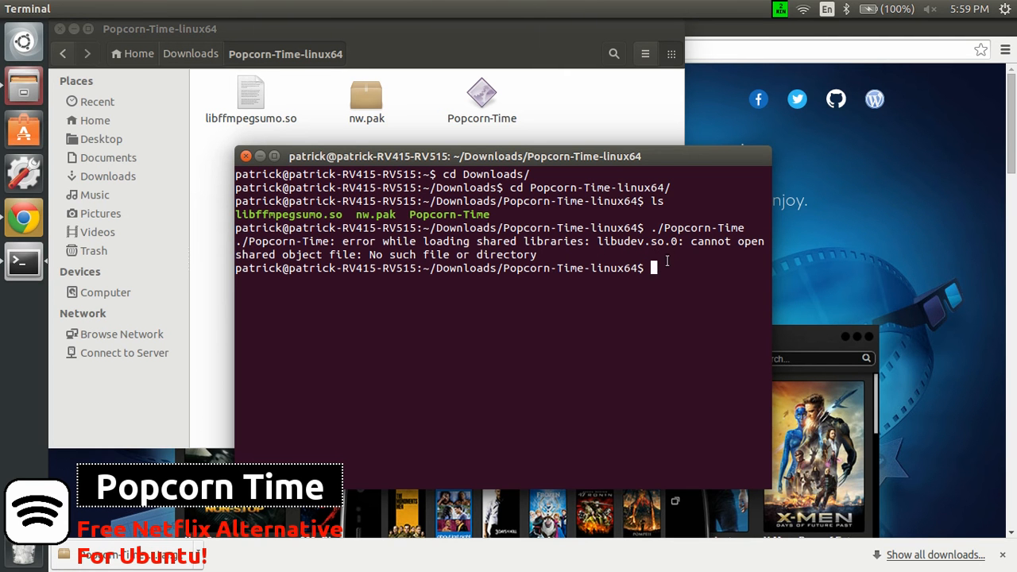
mouse_move(592, 307)
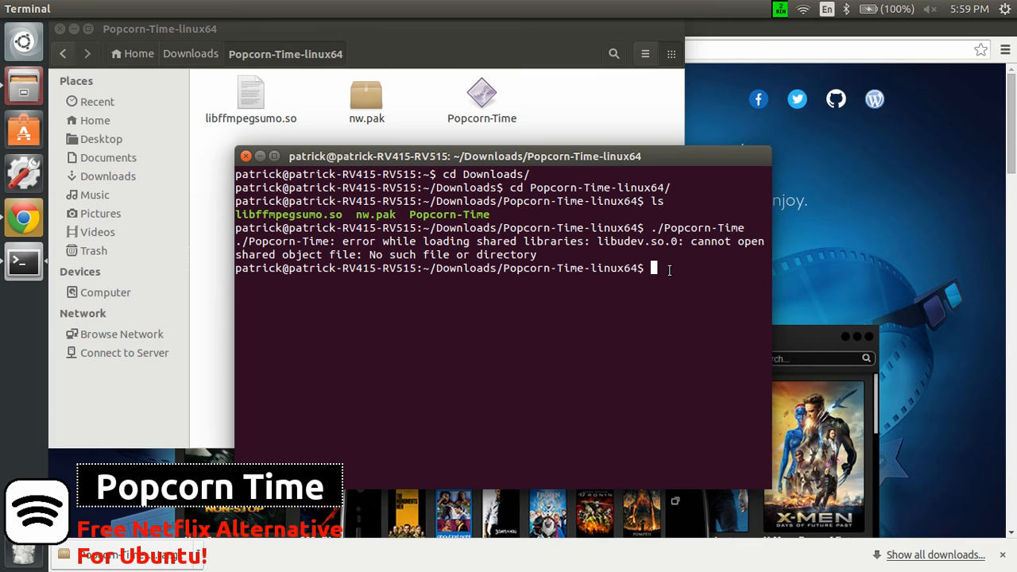
Step: Open a root shell with sudo bash and enter /lib/x86_64-linux-gnu
text(sudo)
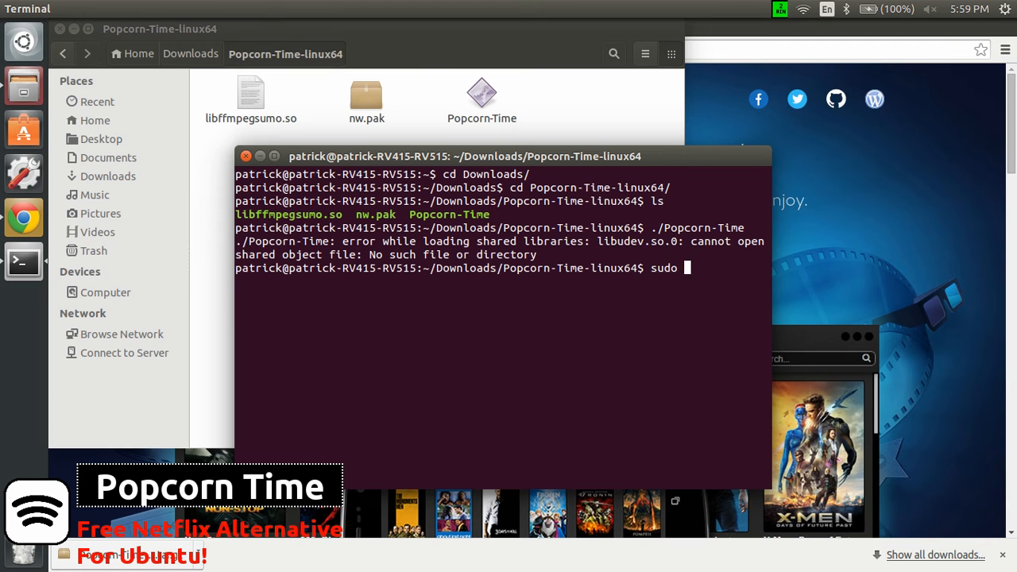
text(bash)
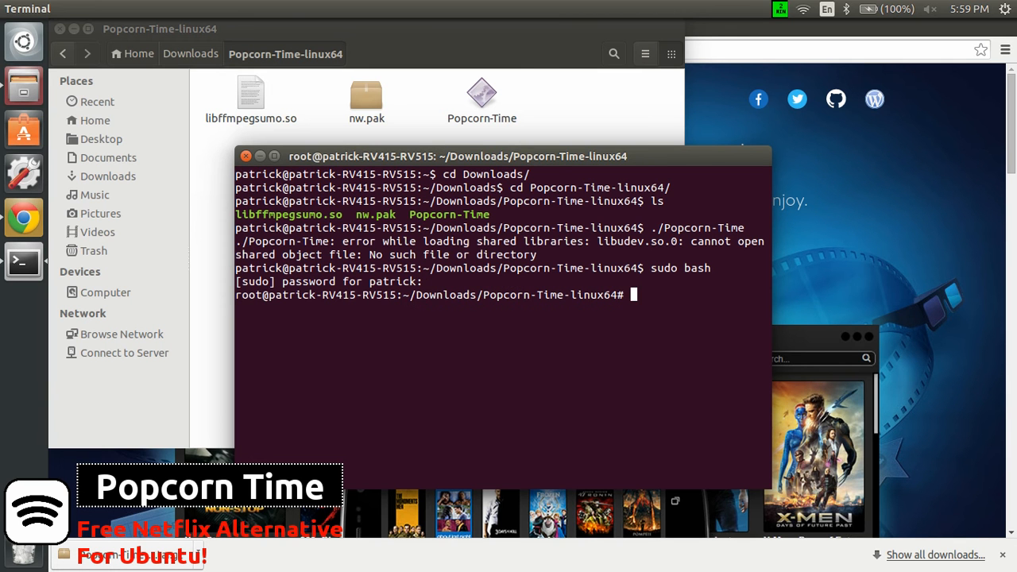
text(cd /)
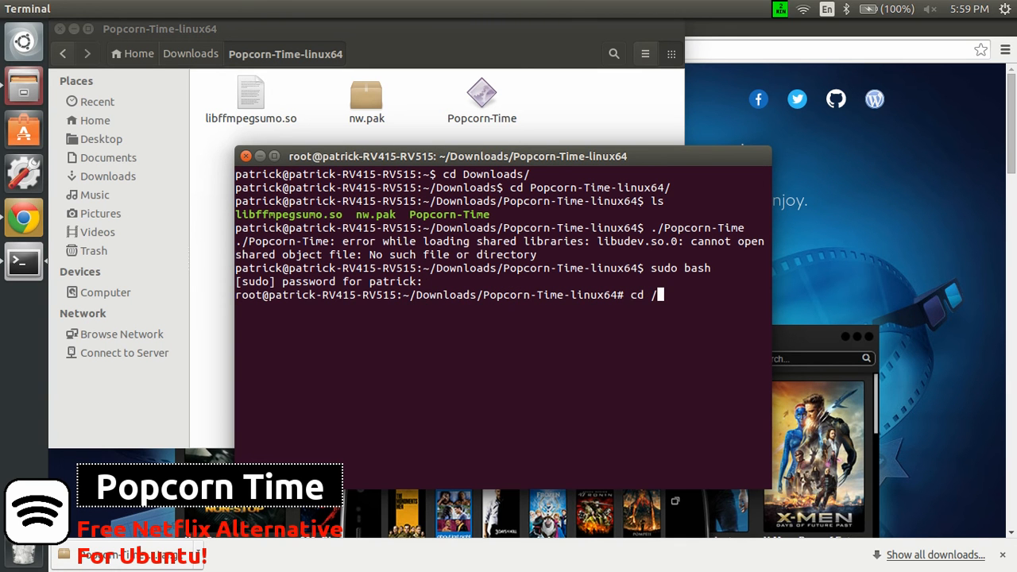
text(lib)
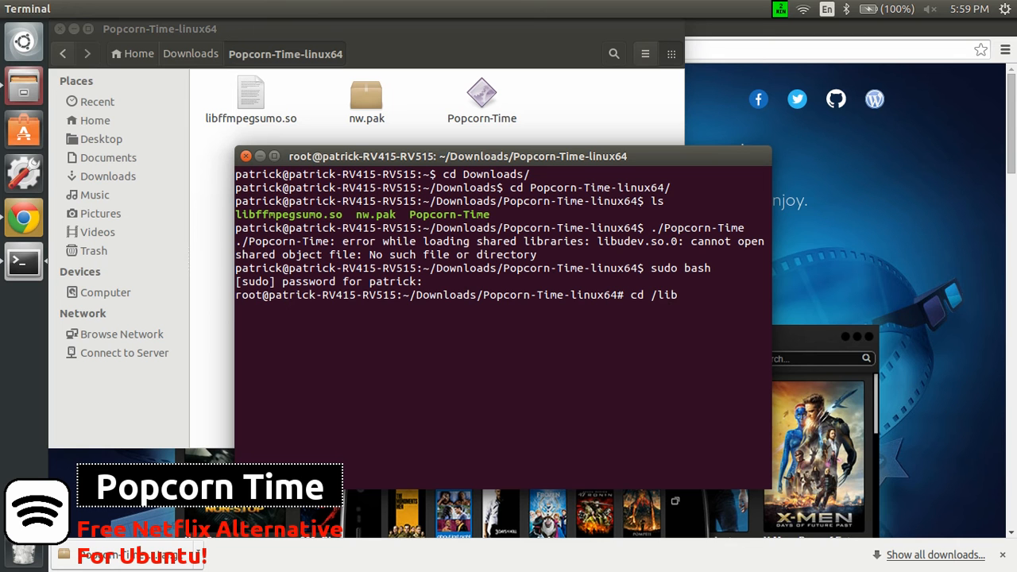
text(/x86_64-linux-gnu/)
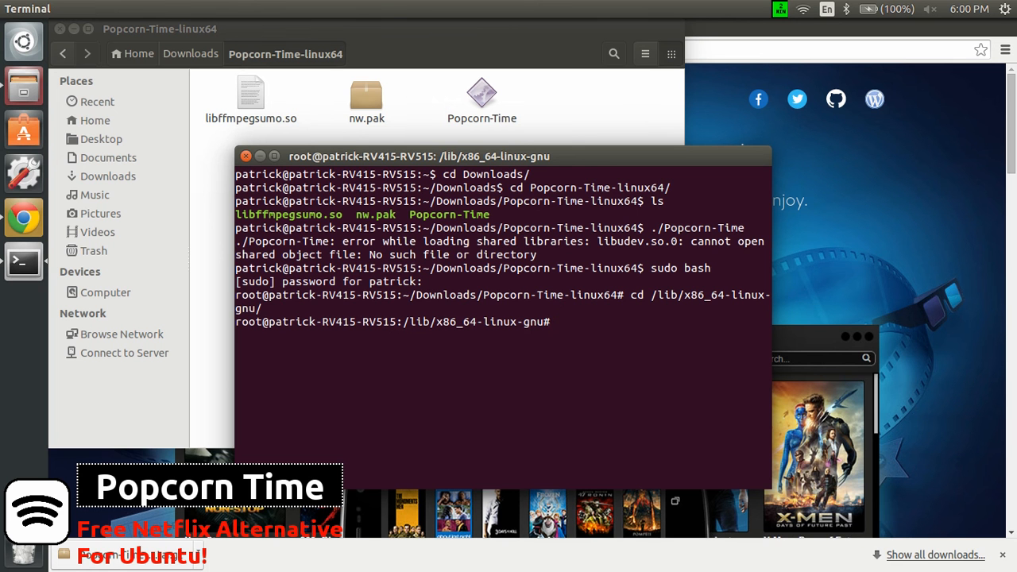
Step: List libudev.so.1 to confirm the library is present
text(ls l)
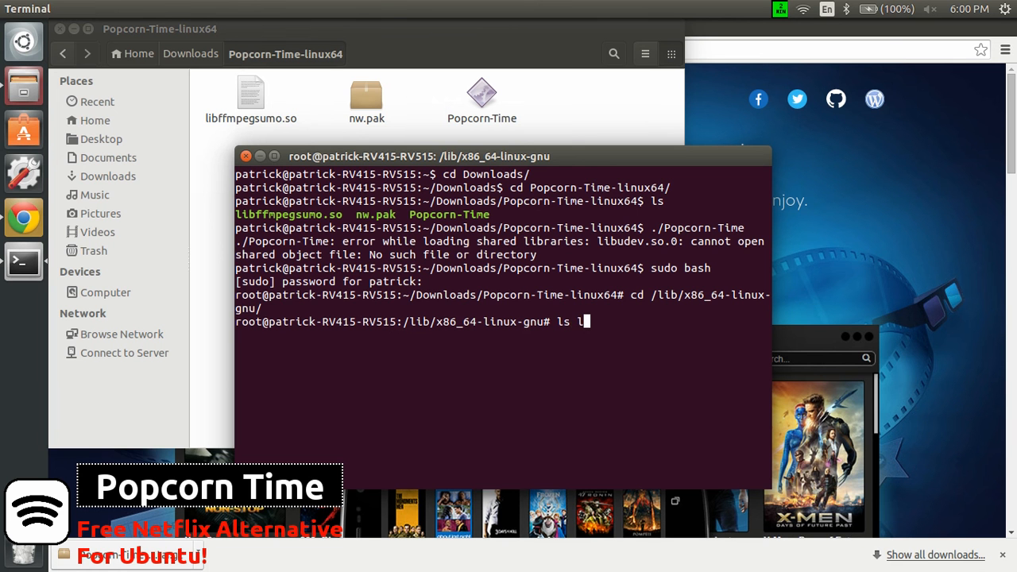
text(ibu)
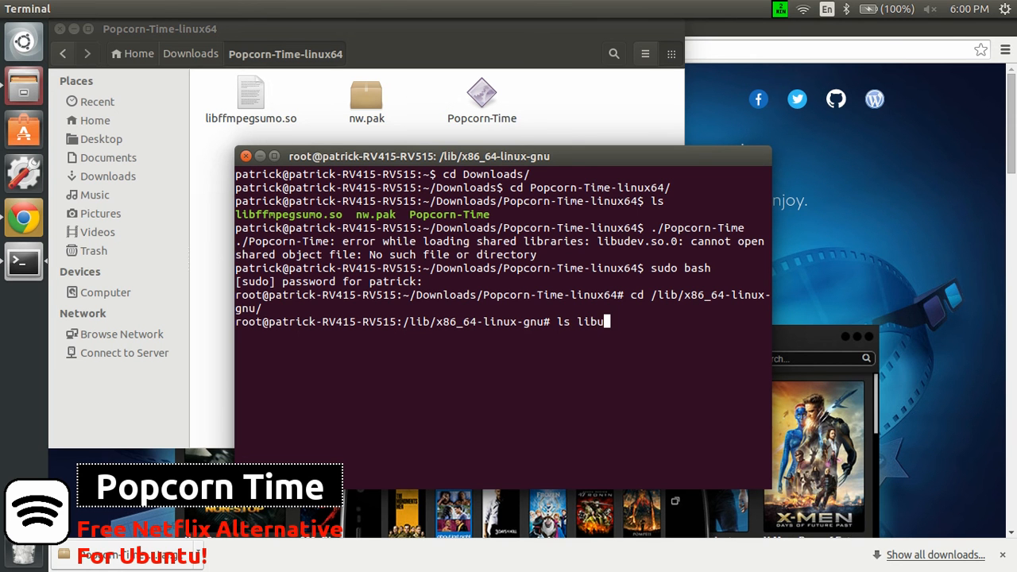
text(dev.so.1)
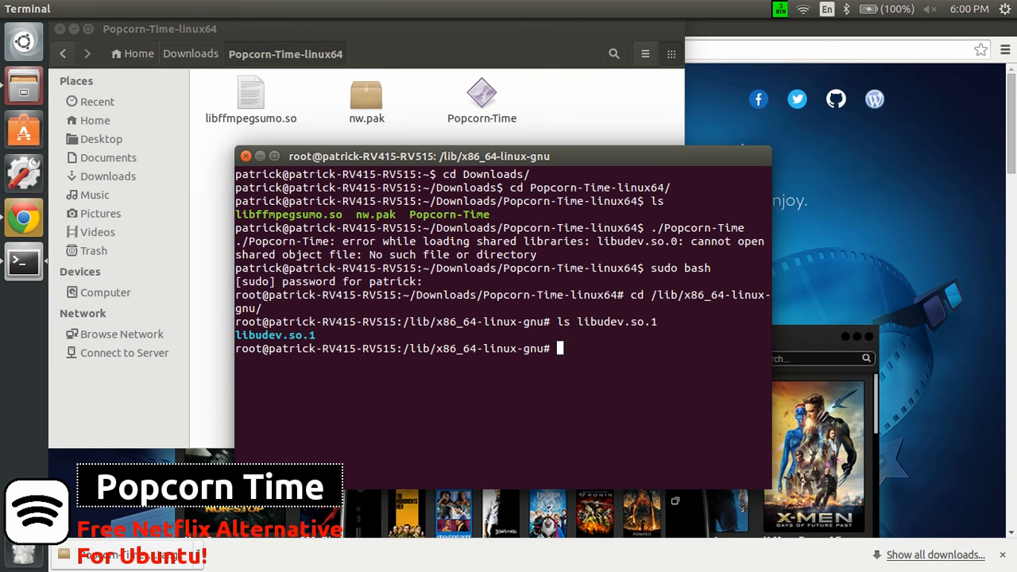
Step: Create a libudev.so.0 symlink pointing to libudev.so.1 with ln -s
text(ln)
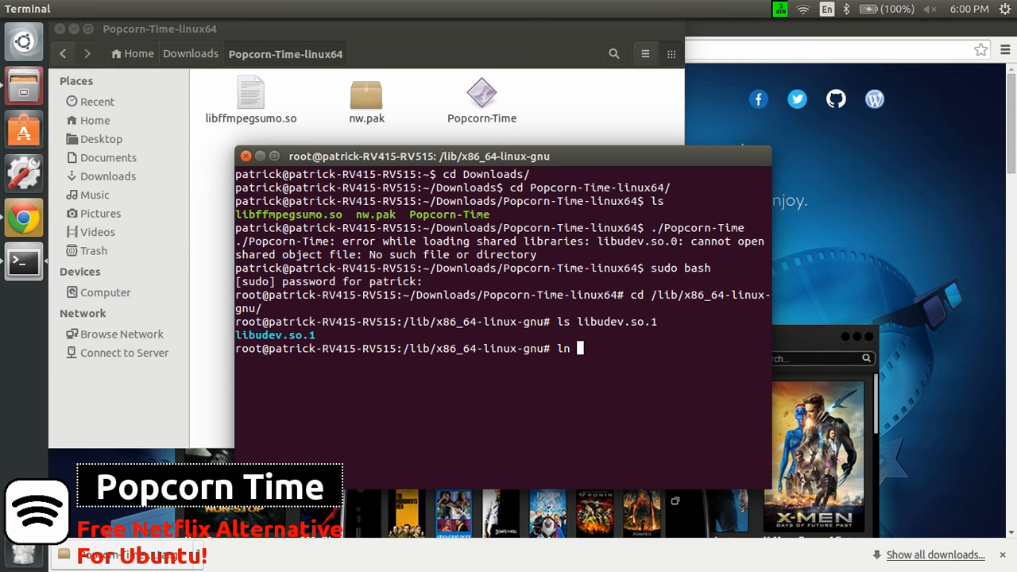
text(-)
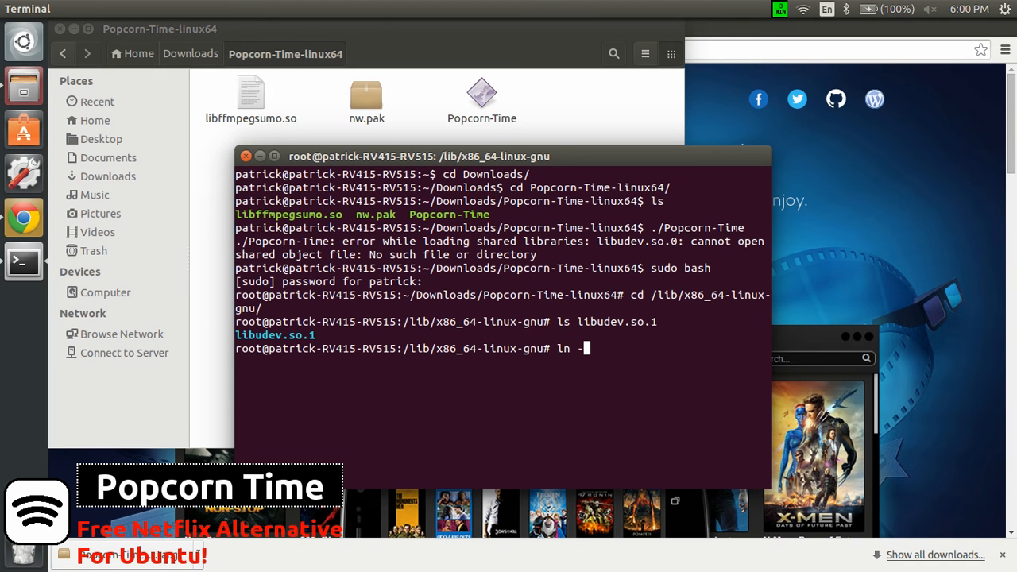
text(s)
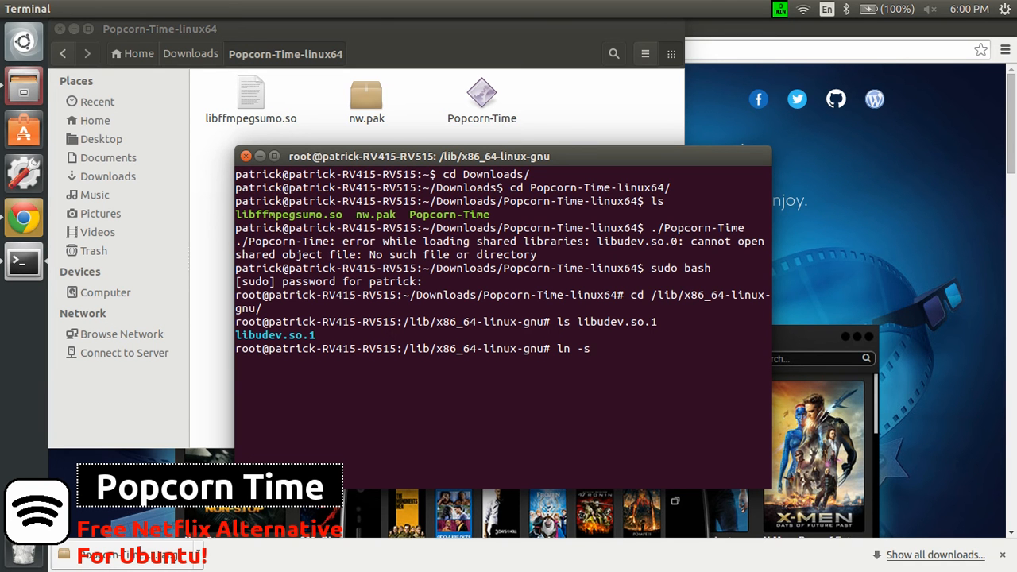
text(libu)
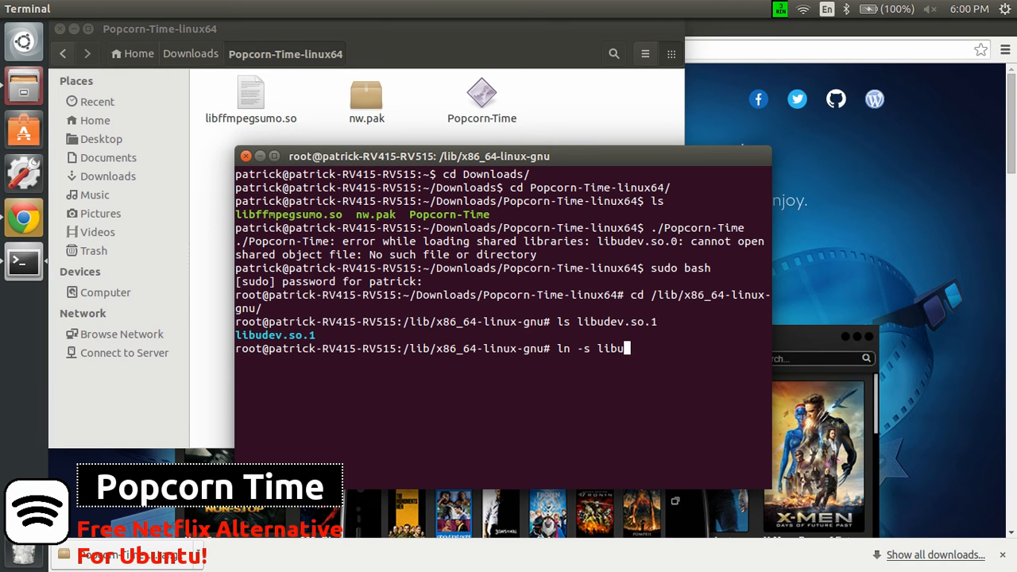
text(dev)
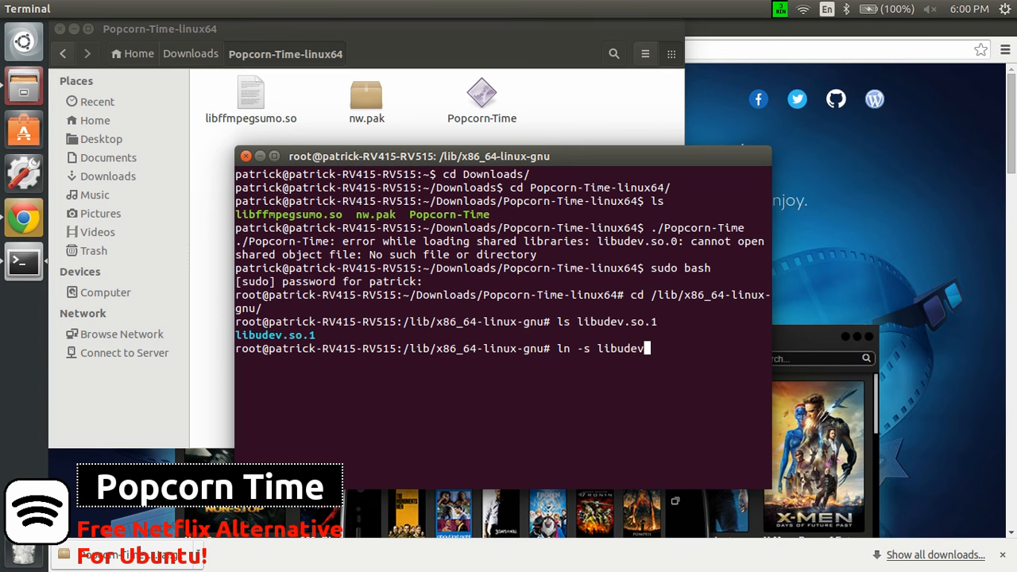
text(.so.1)
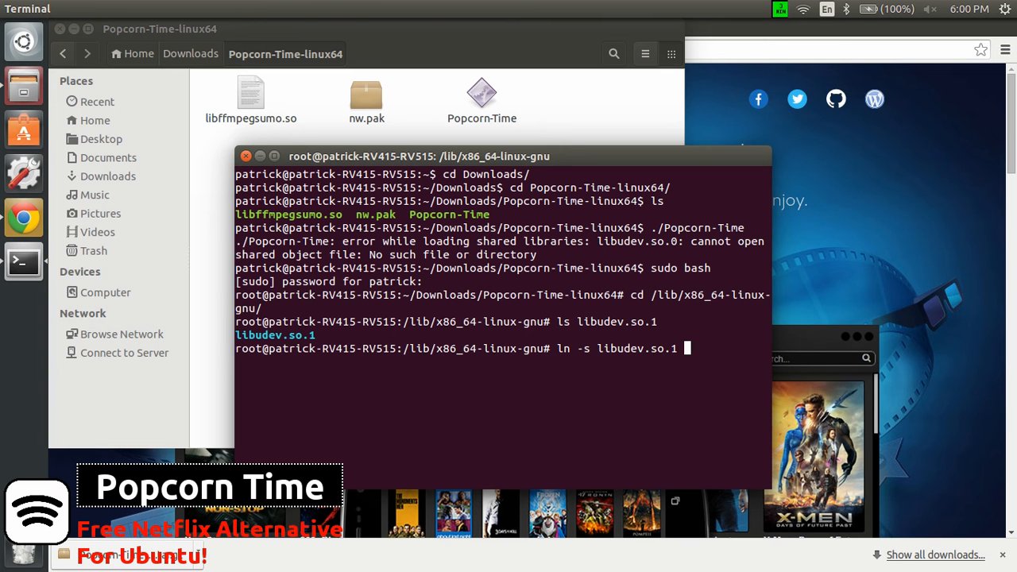
text(libude)
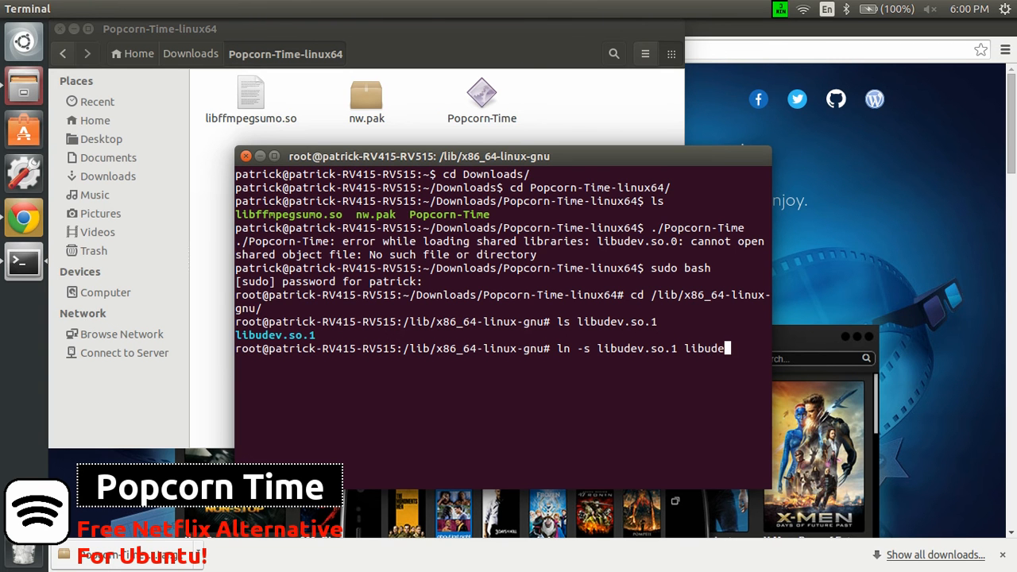
text(v.so.0)
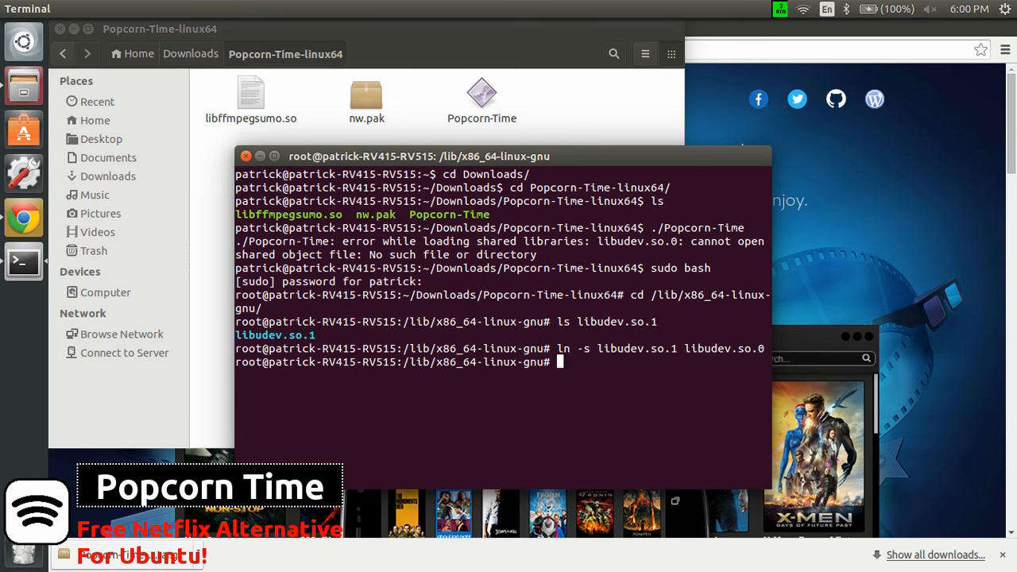
Step: Exit the root shell and launch ./Popcorn-Time again
text(exit)
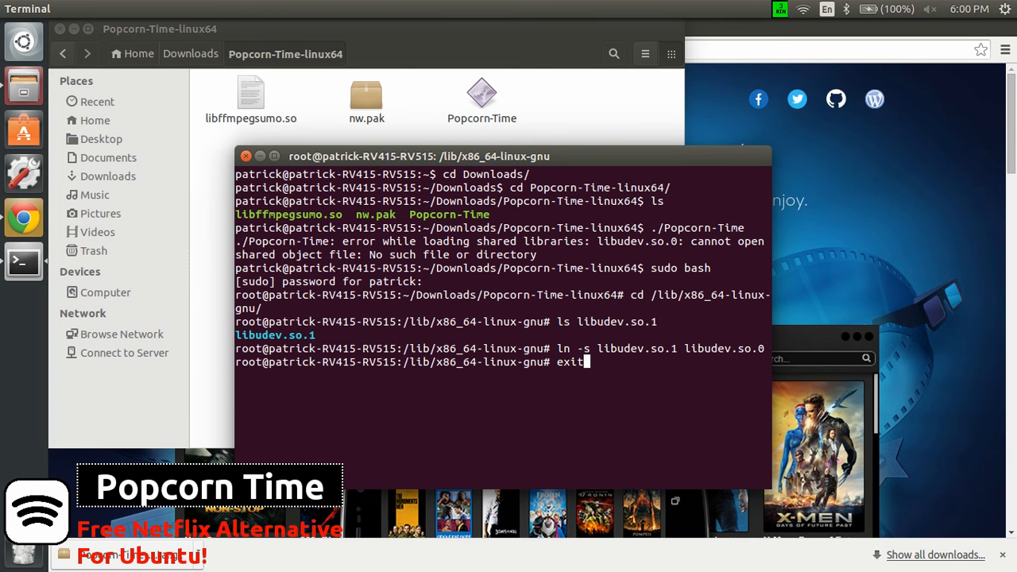
key(Return)
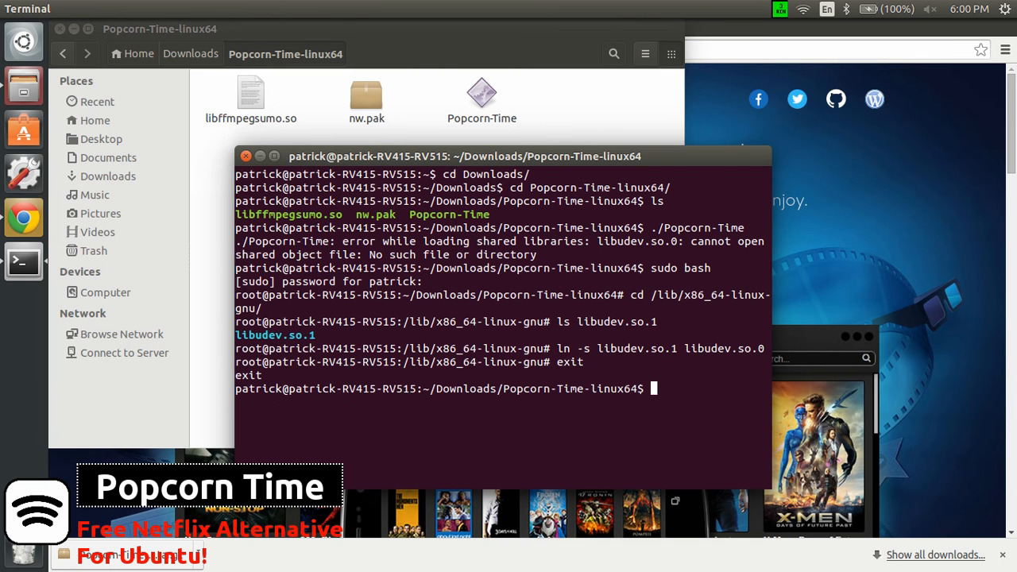
text(./Popcorn-Time)
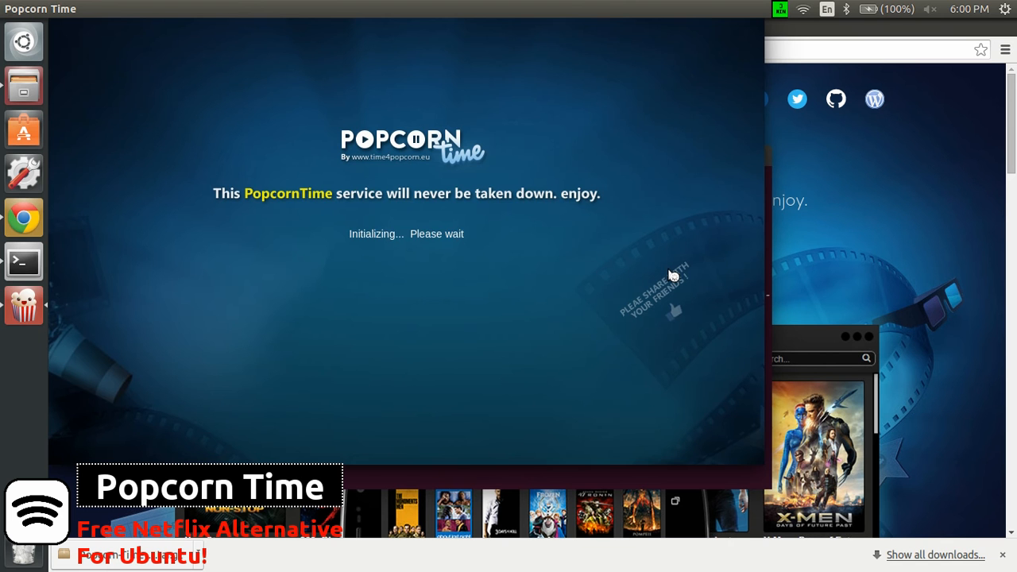
mouse_move(648, 270)
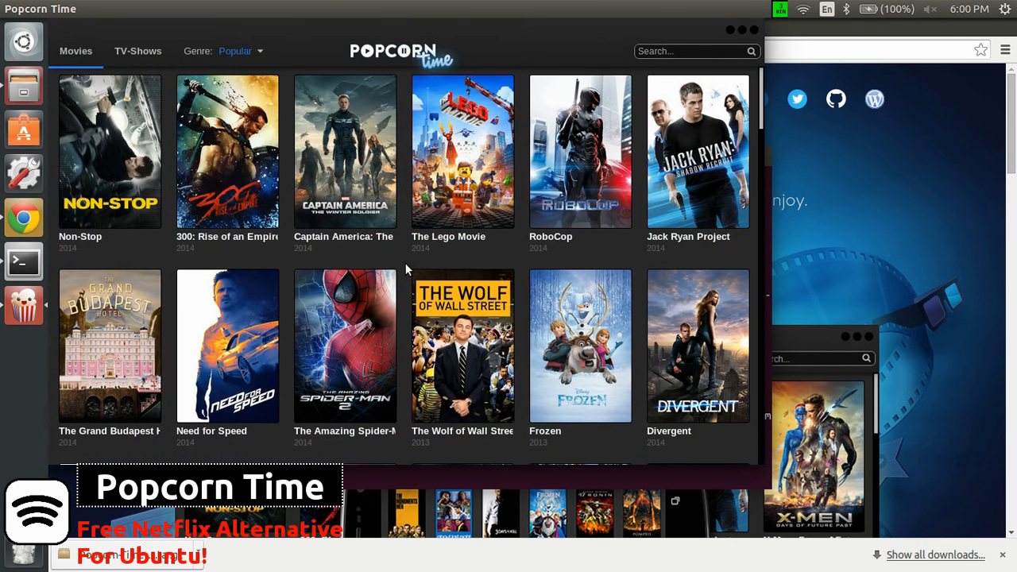
mouse_move(580, 346)
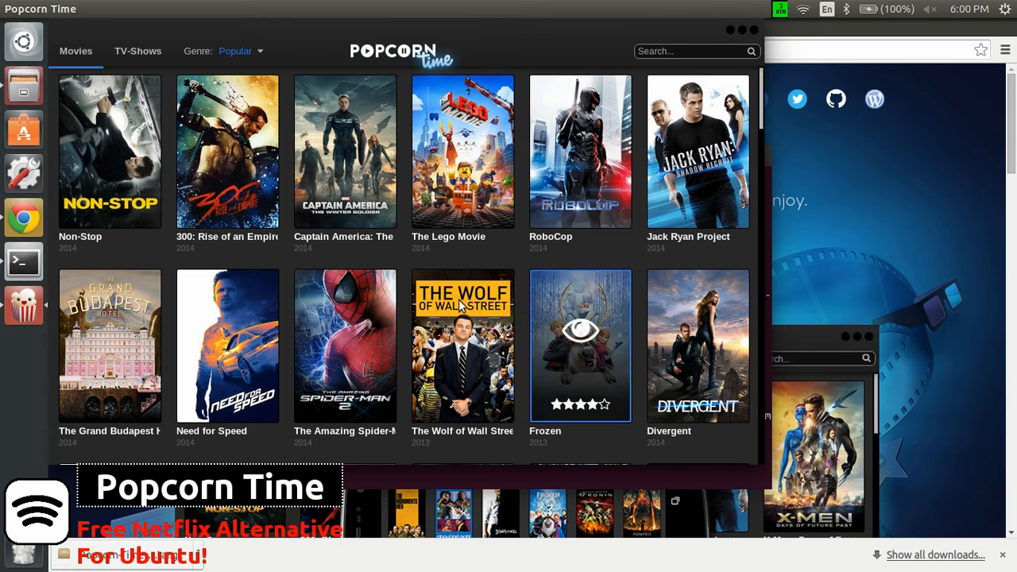
mouse_move(294, 264)
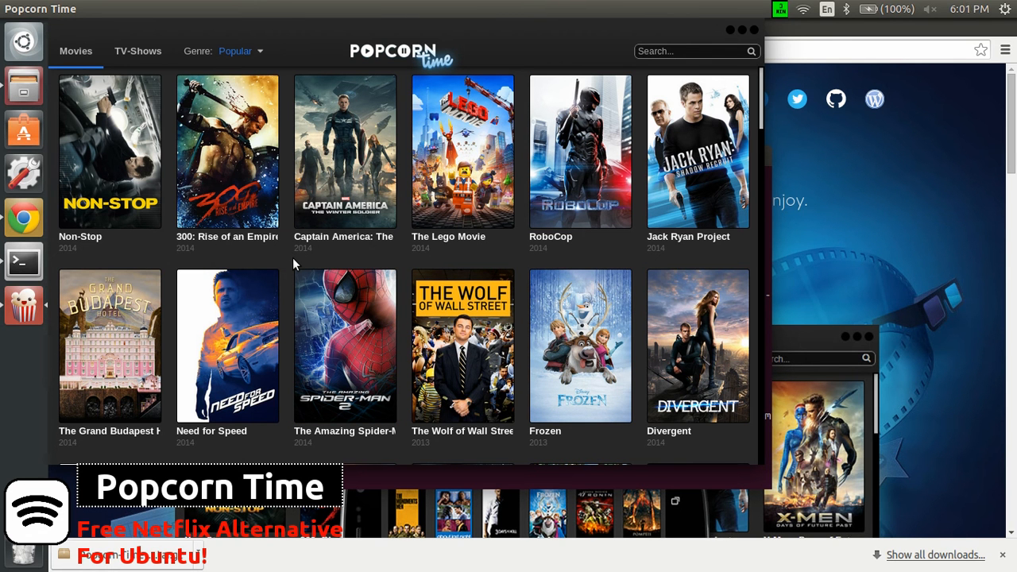
mouse_move(227, 151)
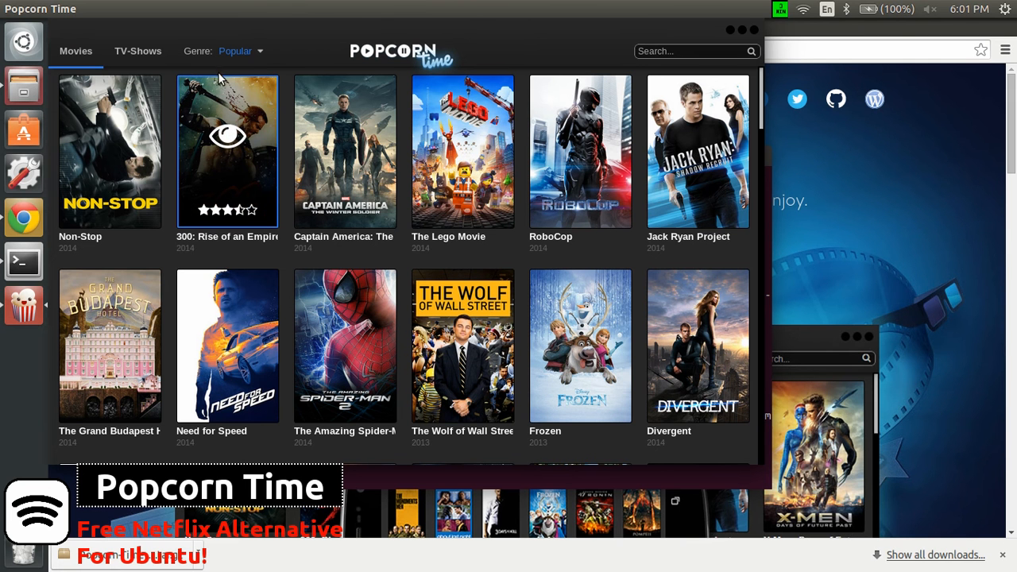
mouse_move(78, 63)
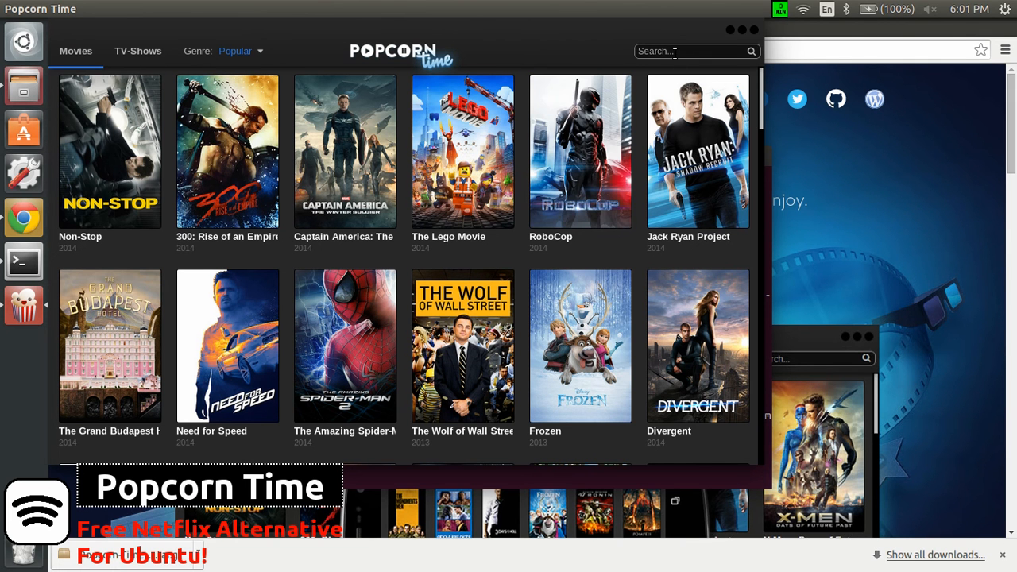
Step: Search the movies for 'spiderman', leaving only The Amazing Spider-Man (2012)
text(s)
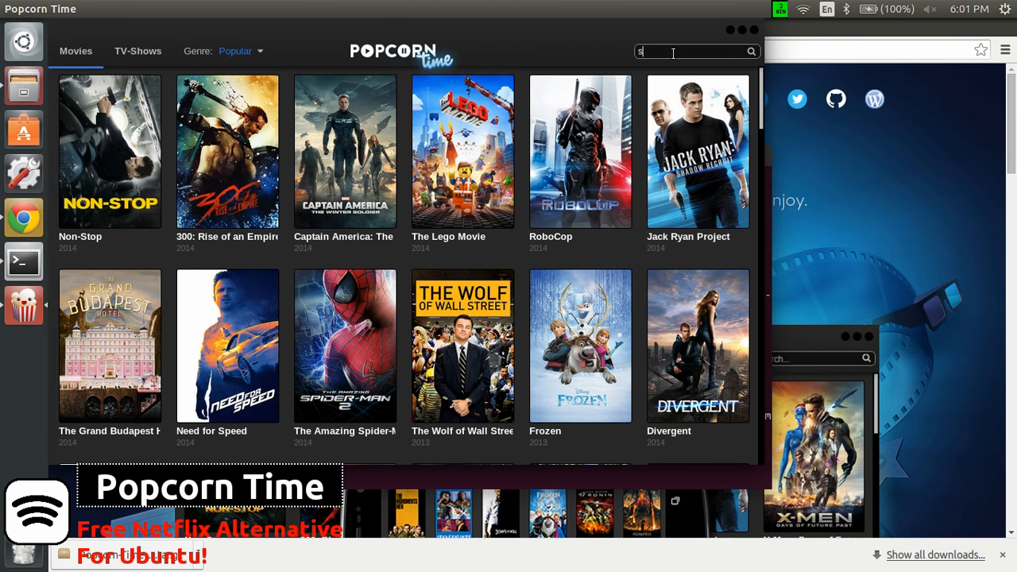
text(piderman)
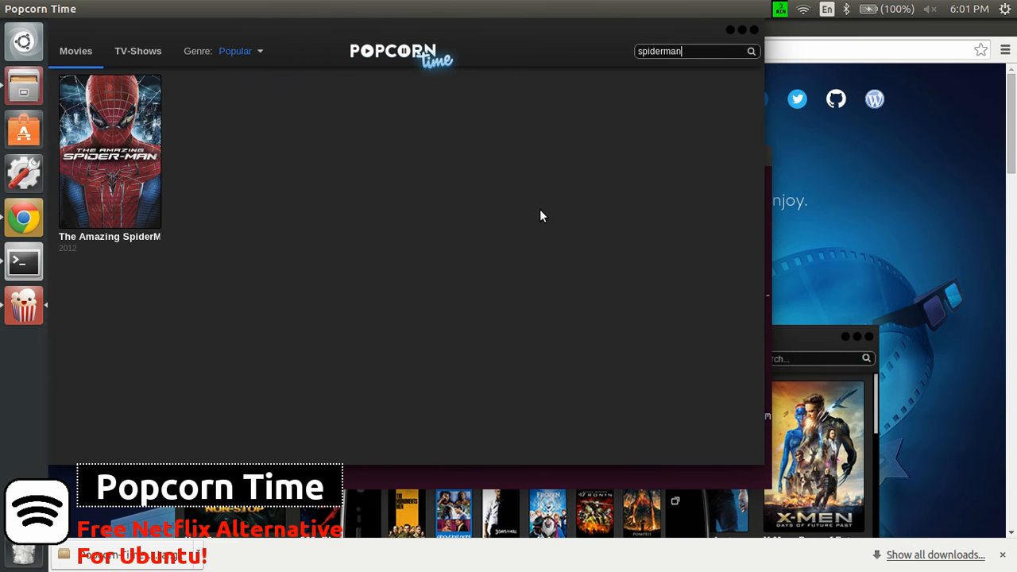
mouse_move(401, 227)
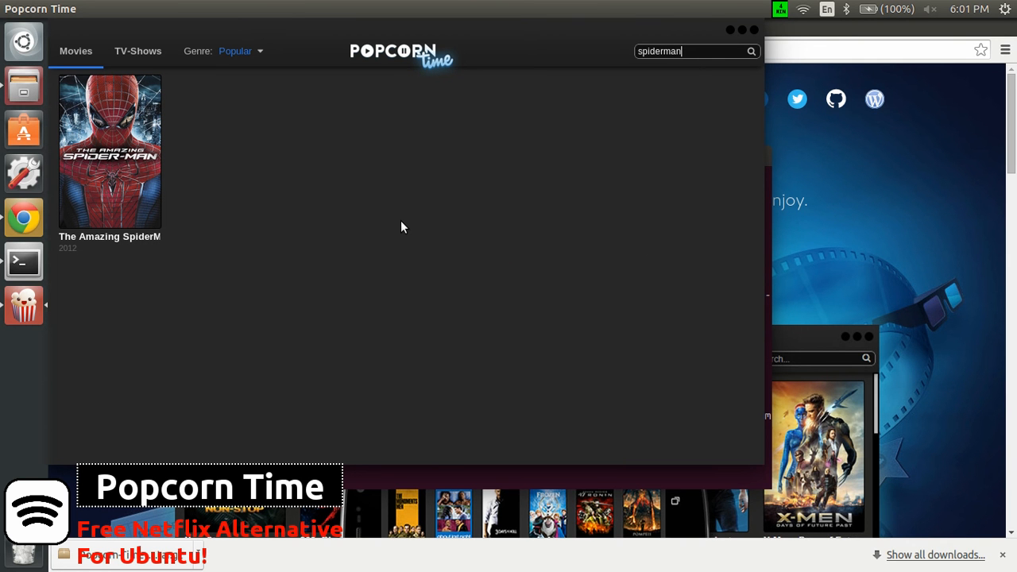
mouse_move(333, 147)
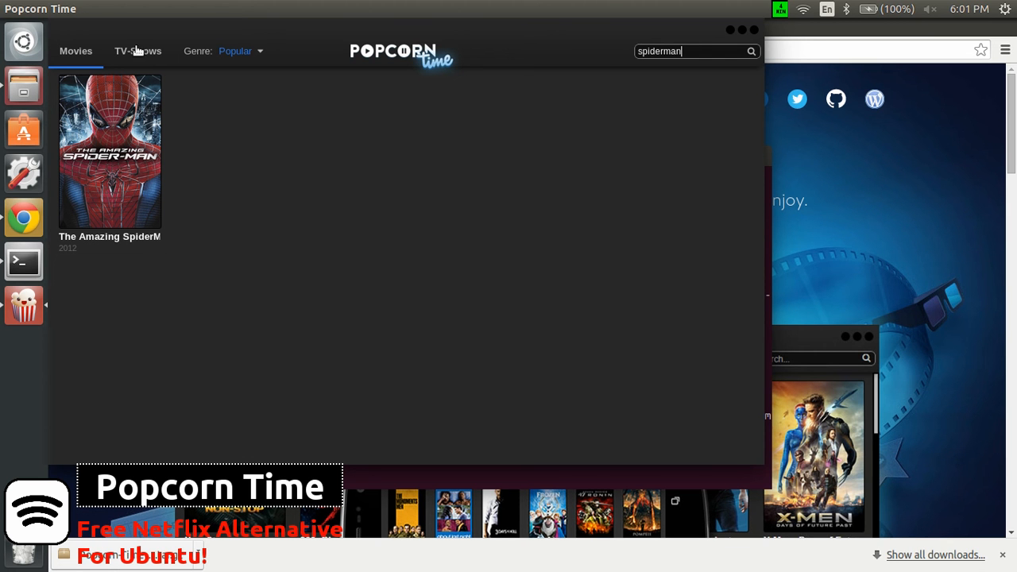
Step: Switch to TV-Shows and clear the search so popular shows like Game of Thrones appear
click(138, 51)
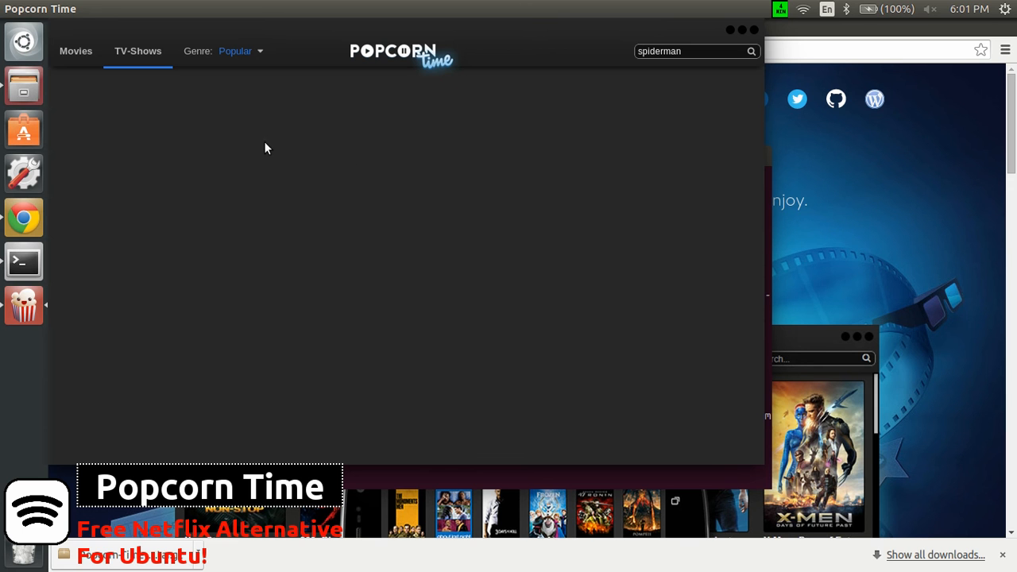
mouse_move(736, 40)
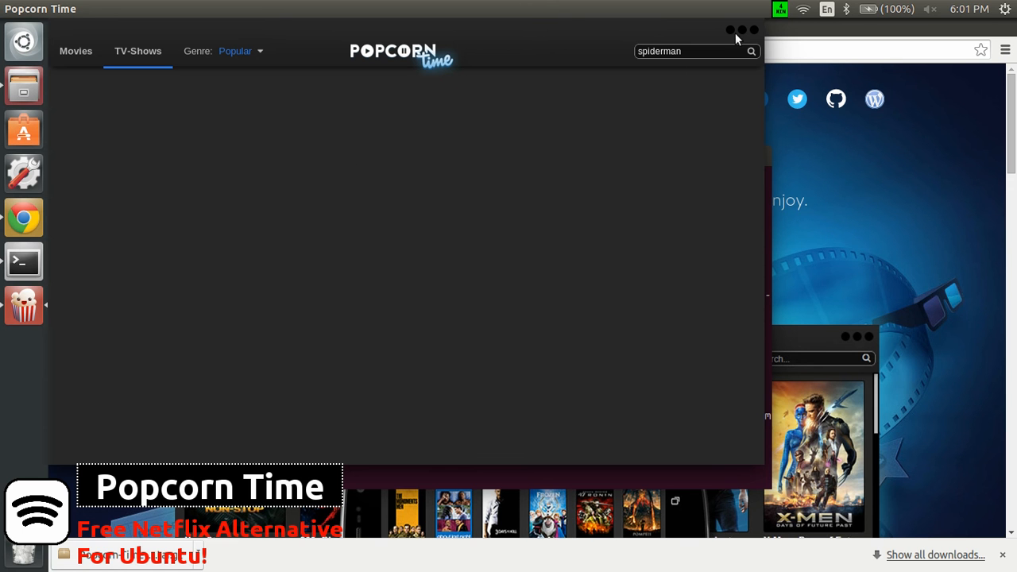
key(BackSpace)
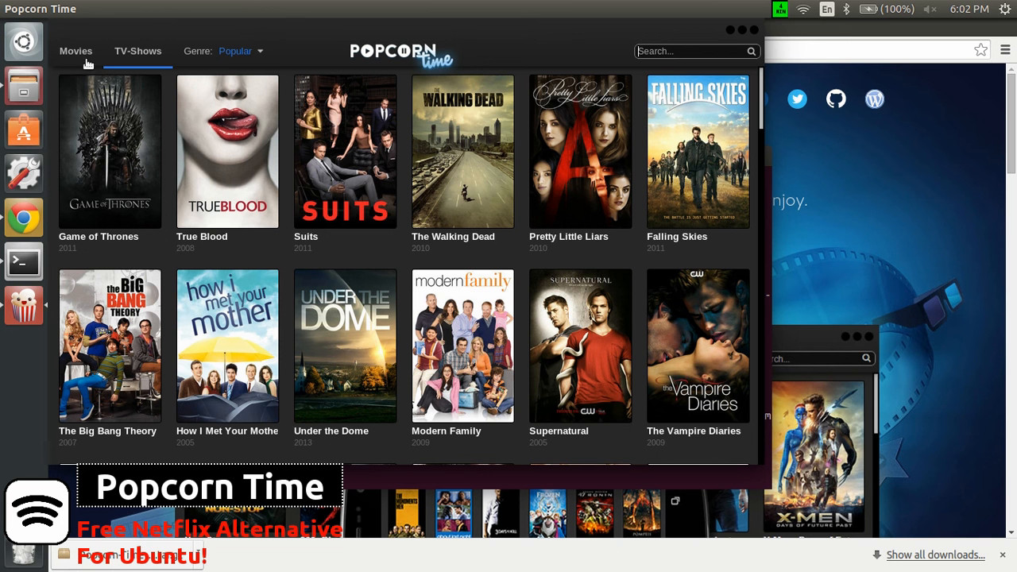
Step: Return to the popular movies catalogue using the Movies tab
click(75, 51)
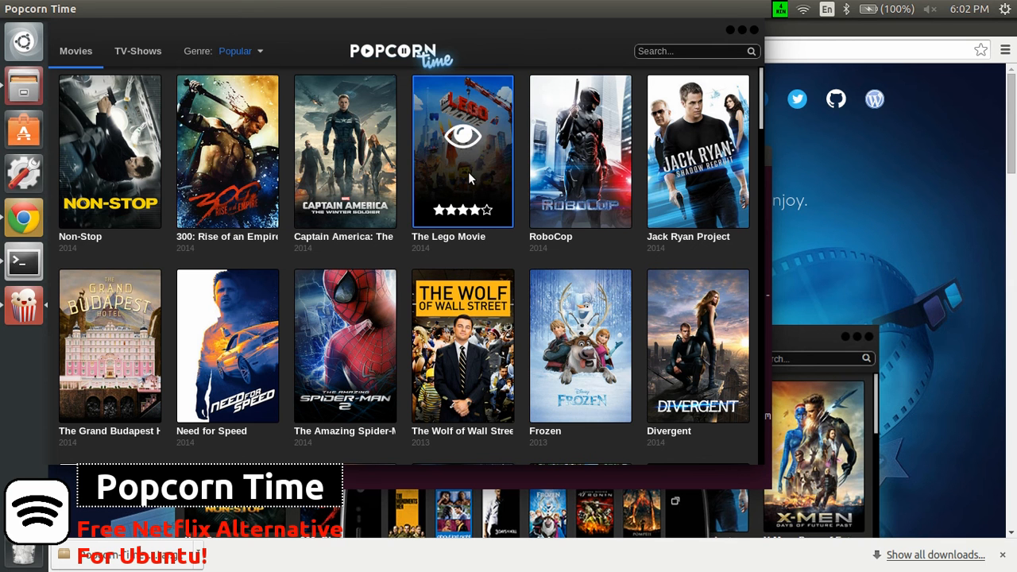
click(462, 151)
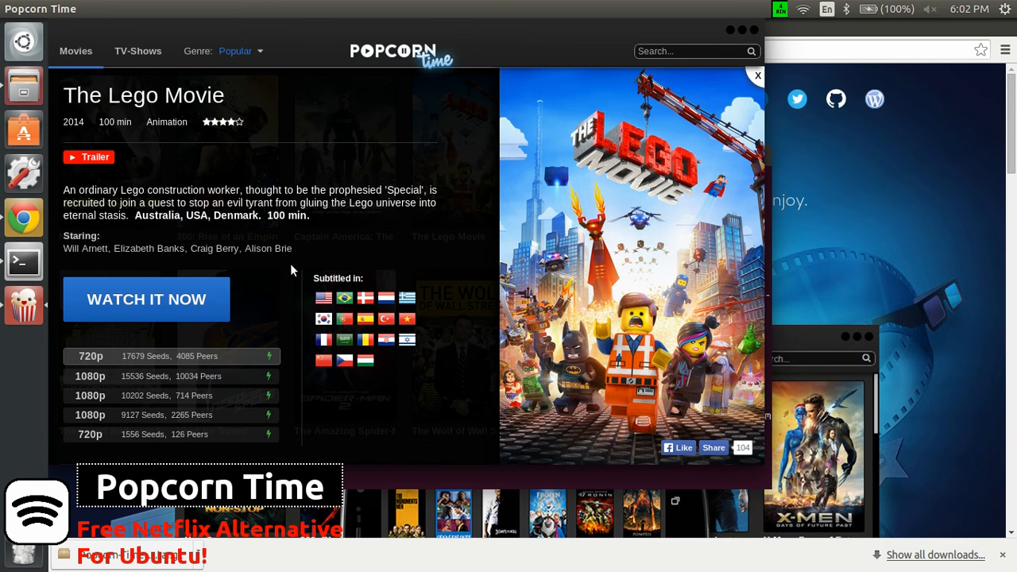
mouse_move(350, 312)
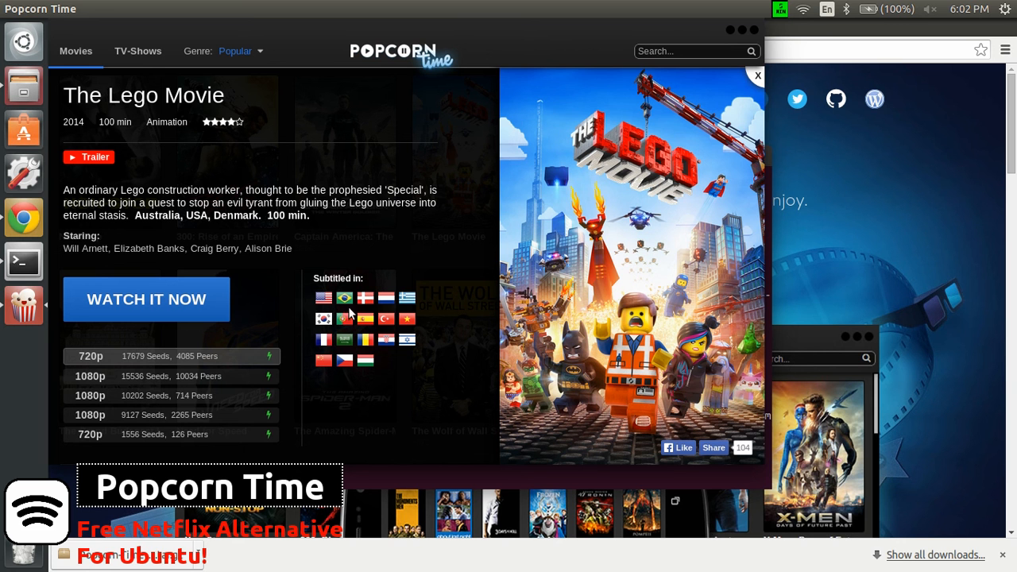
mouse_move(390, 372)
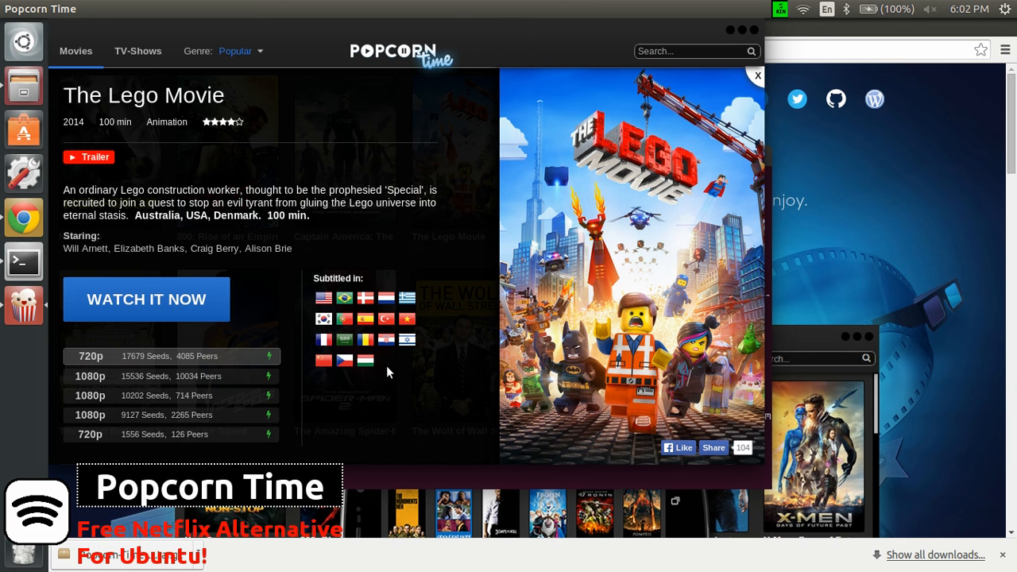
mouse_move(159, 359)
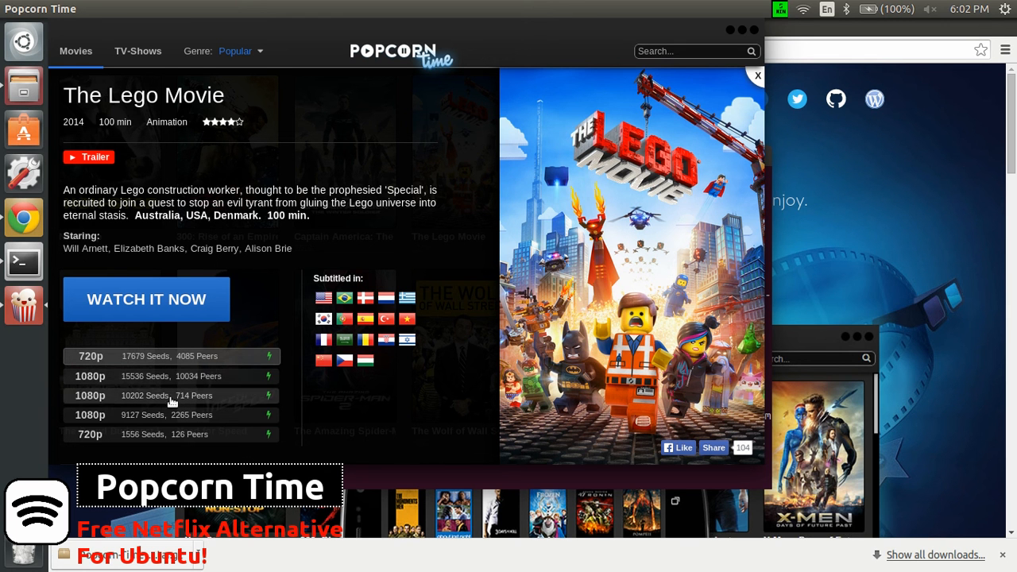
mouse_move(167, 355)
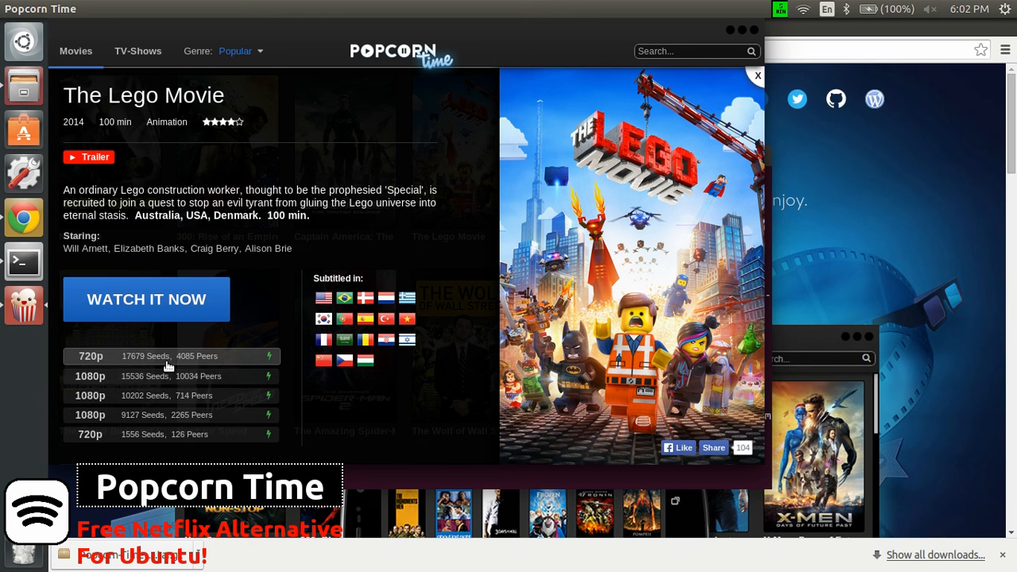
mouse_move(168, 365)
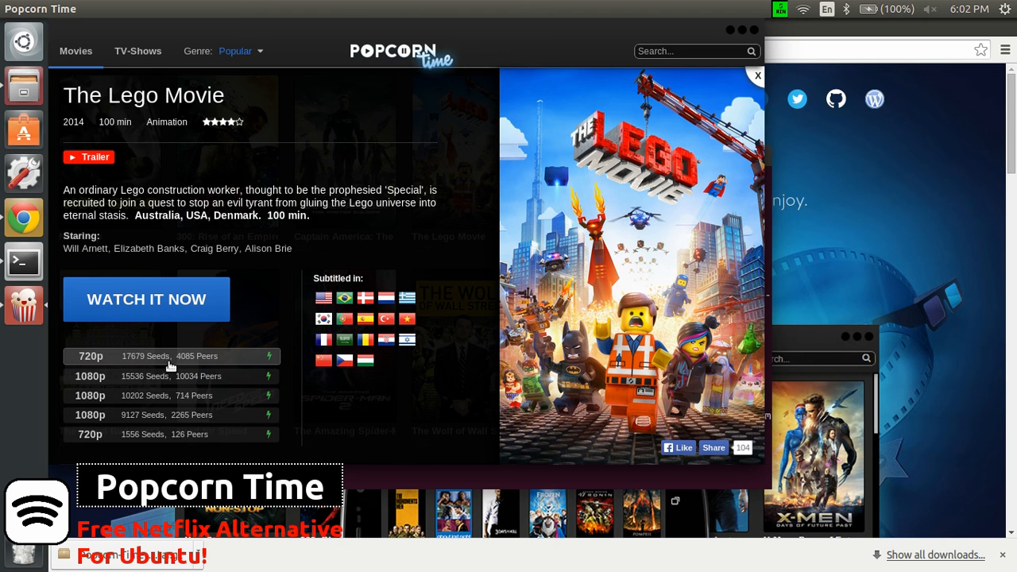
mouse_move(185, 443)
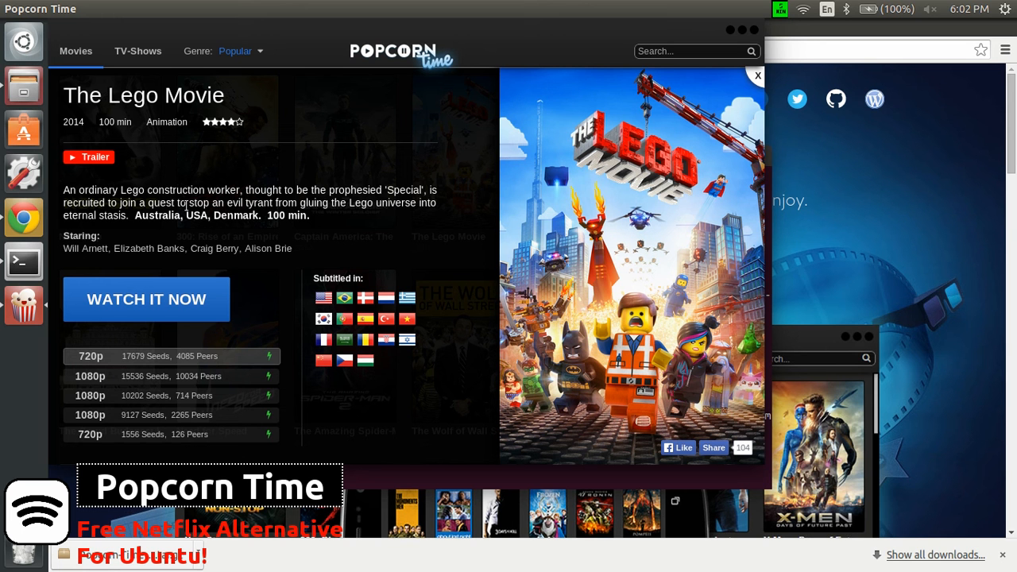
mouse_move(343, 188)
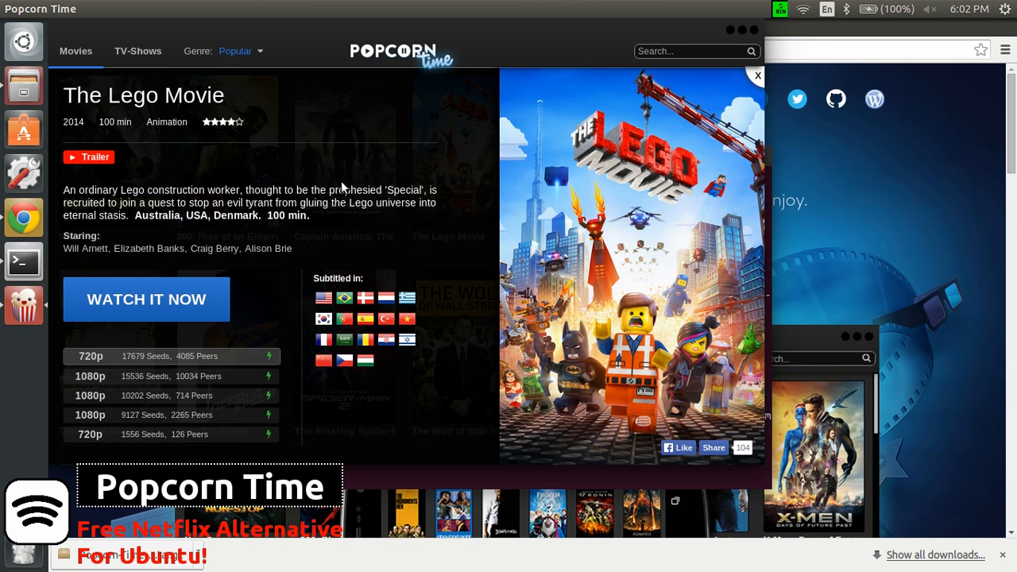
mouse_move(220, 240)
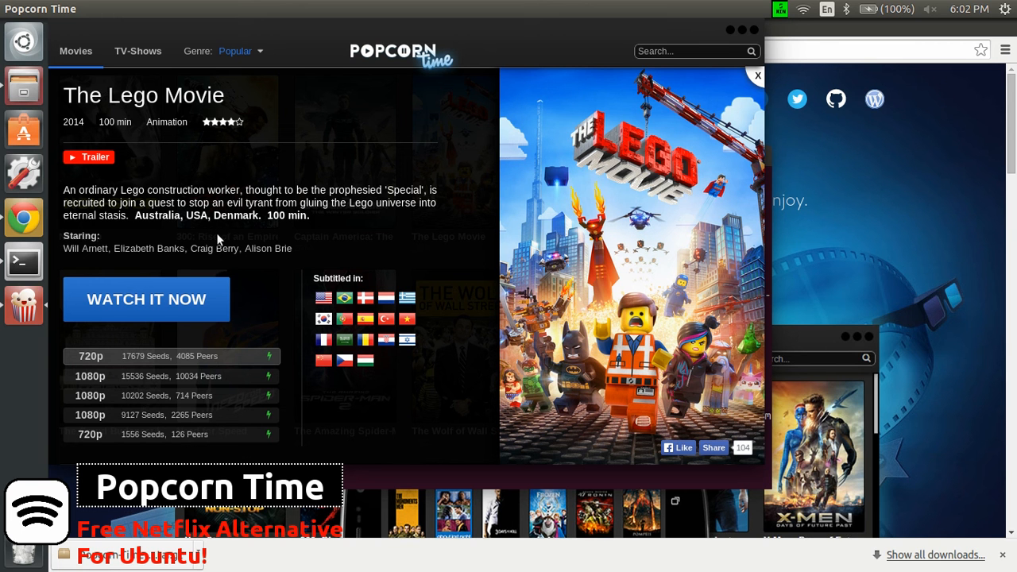
mouse_move(146, 300)
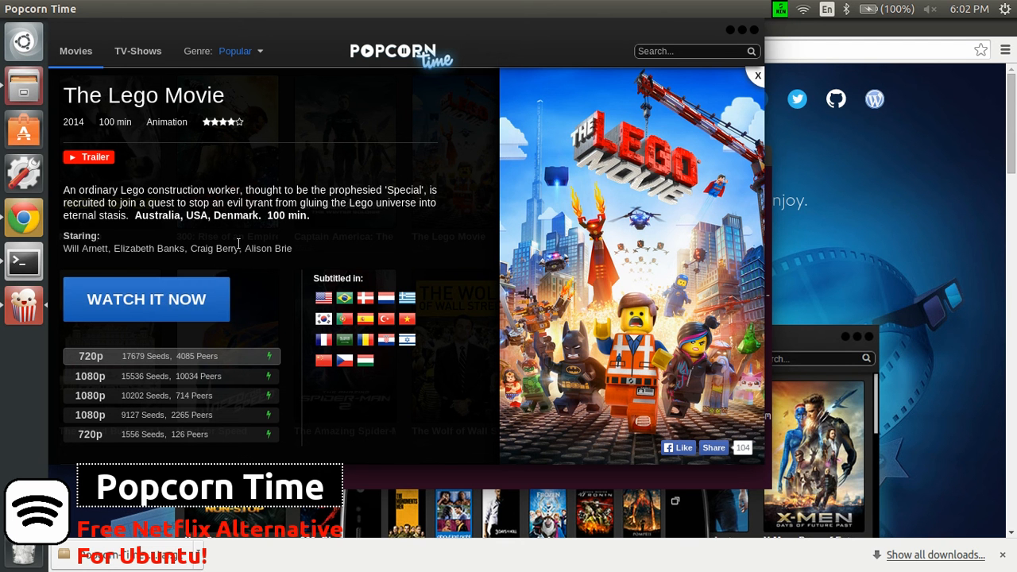
mouse_move(237, 245)
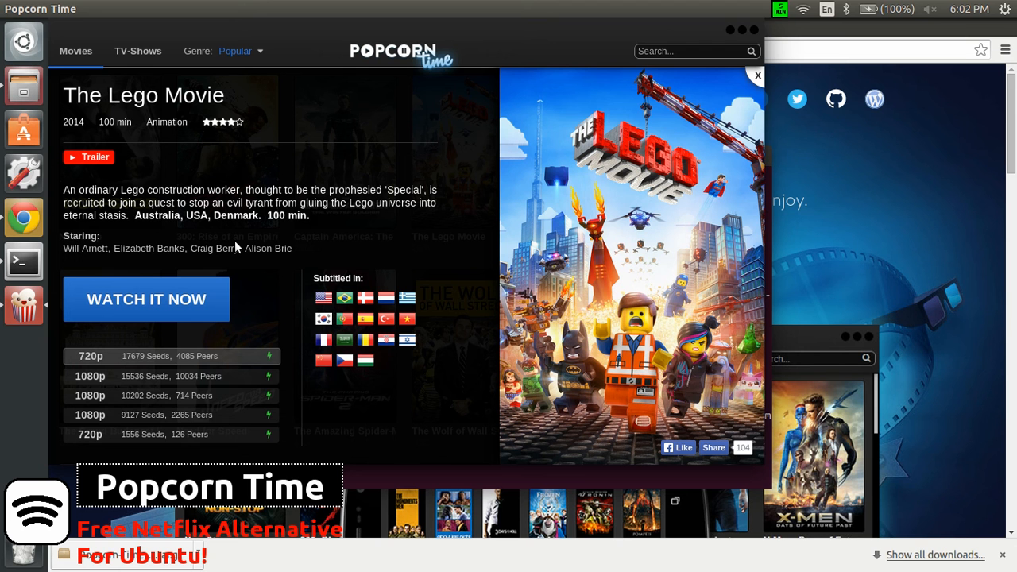
mouse_move(210, 246)
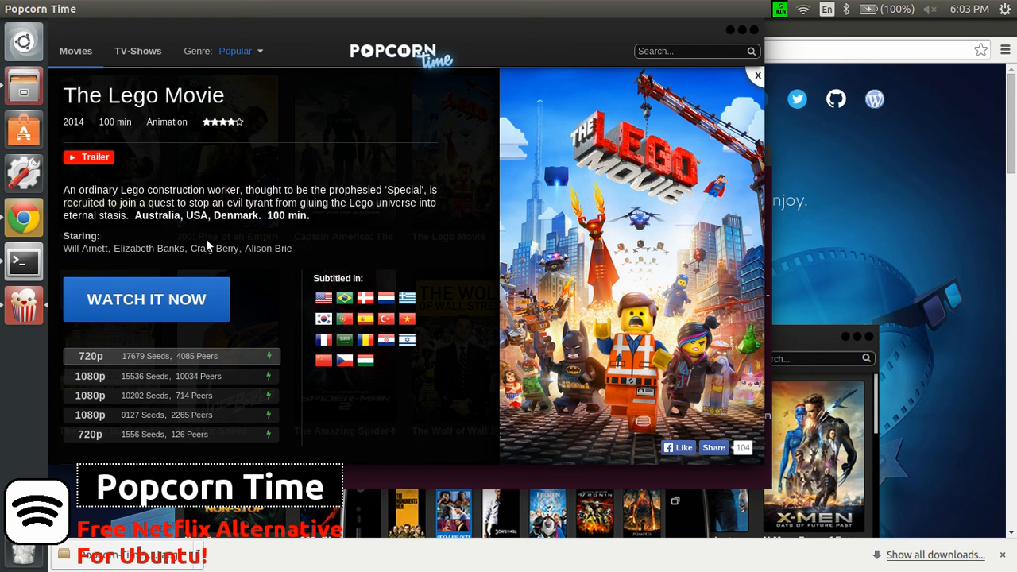
mouse_move(204, 241)
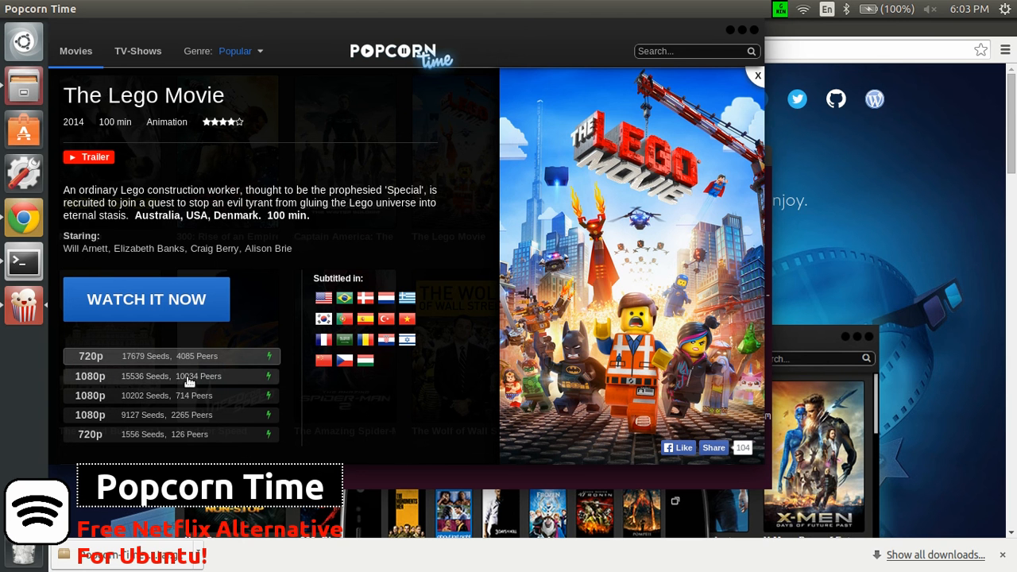
mouse_move(267, 337)
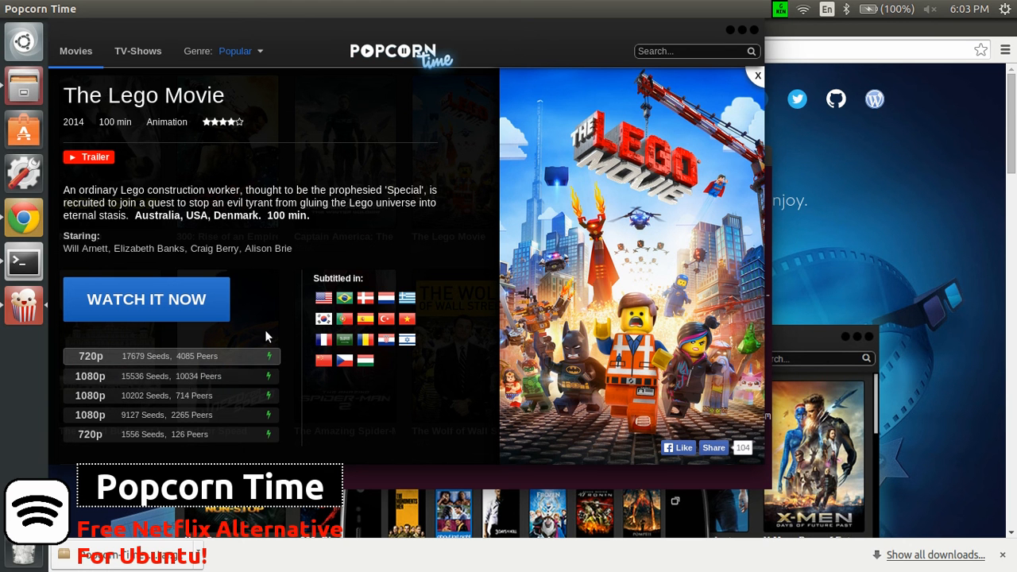
mouse_move(290, 245)
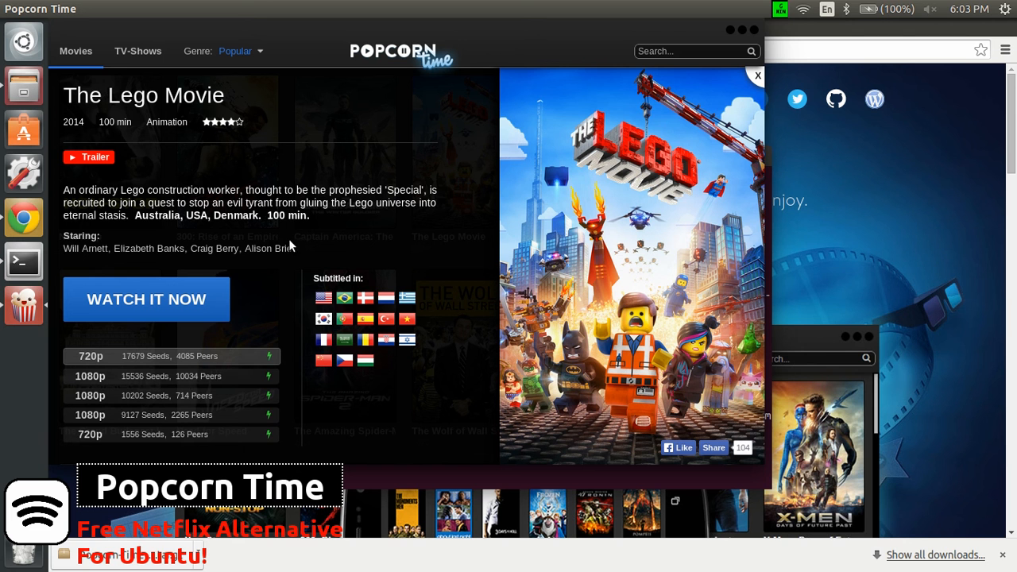
mouse_move(288, 219)
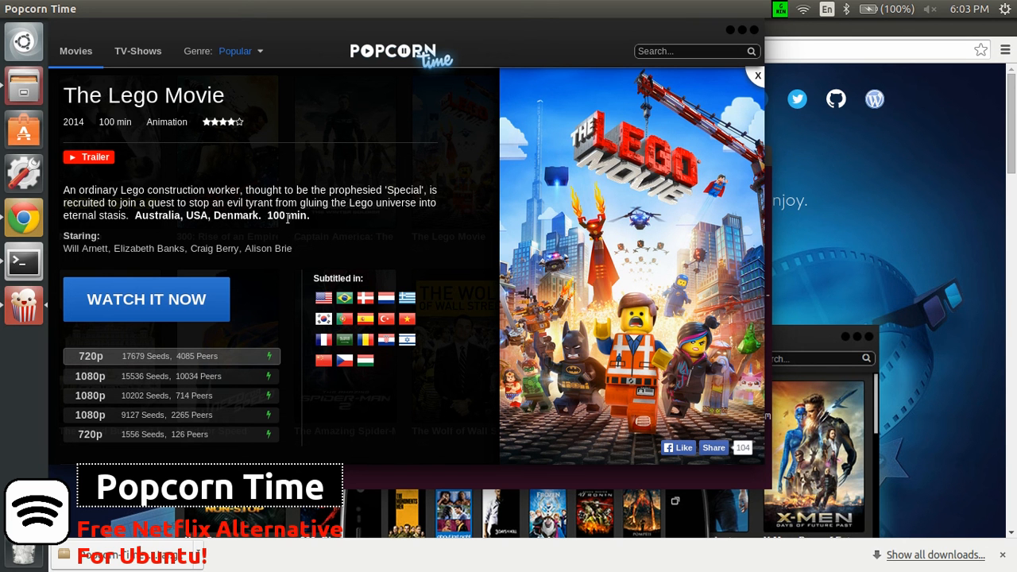
mouse_move(314, 220)
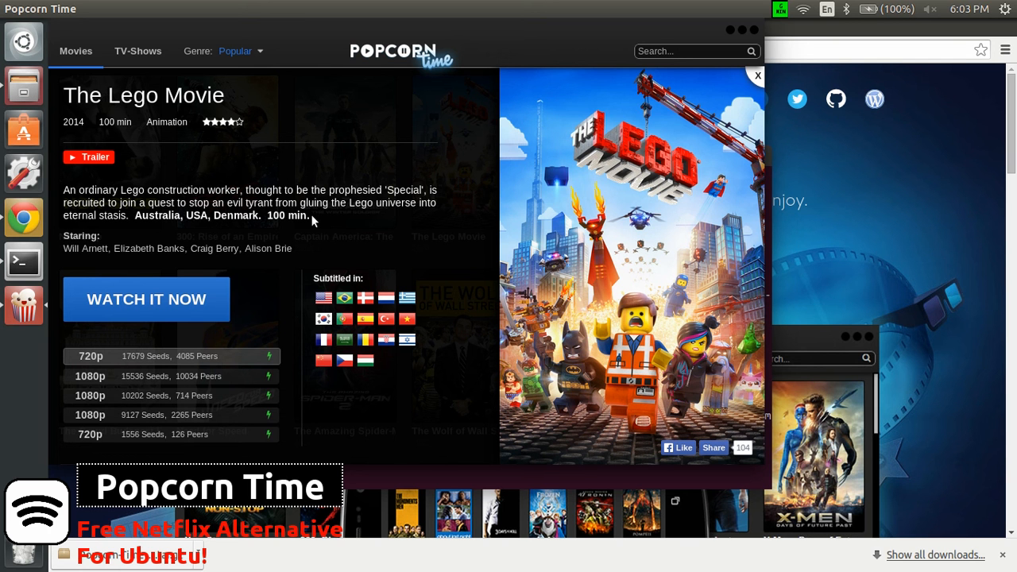
mouse_move(314, 189)
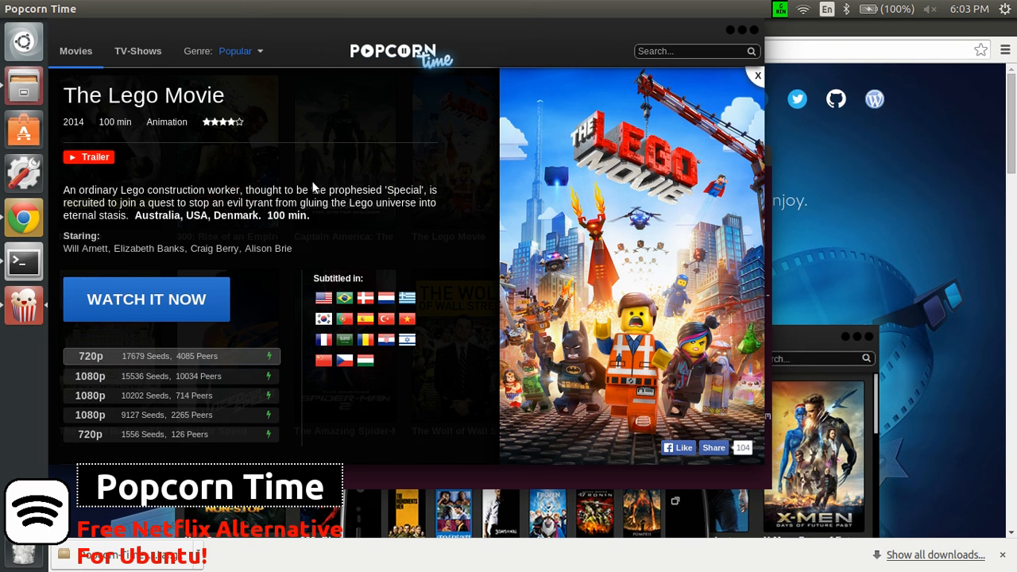
mouse_move(289, 144)
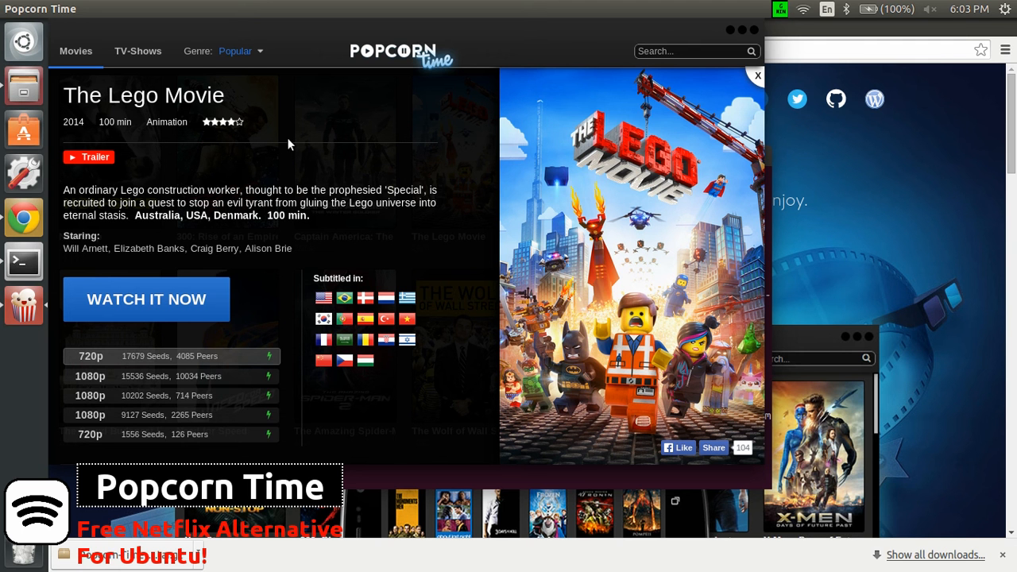
mouse_move(310, 156)
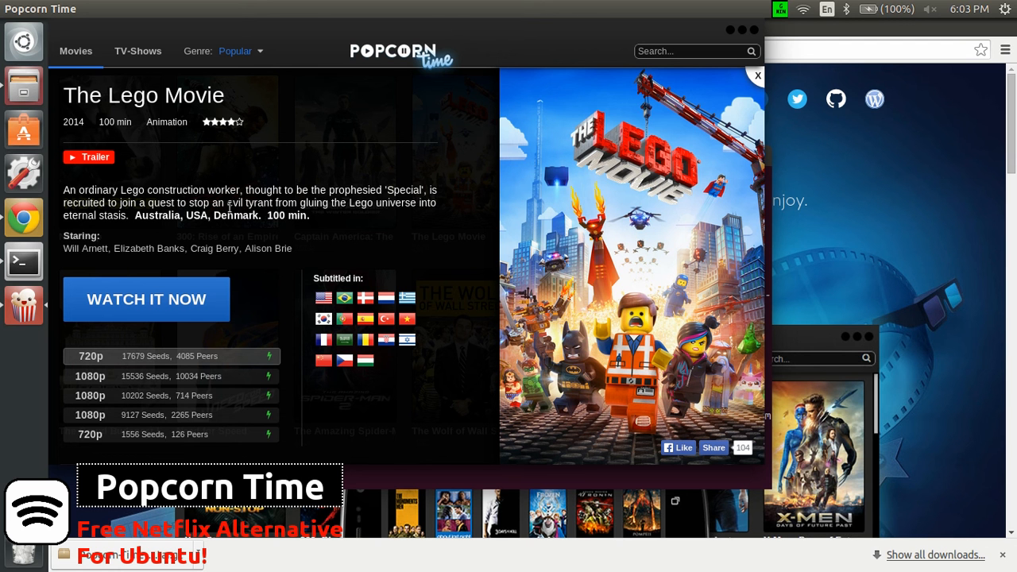
mouse_move(289, 231)
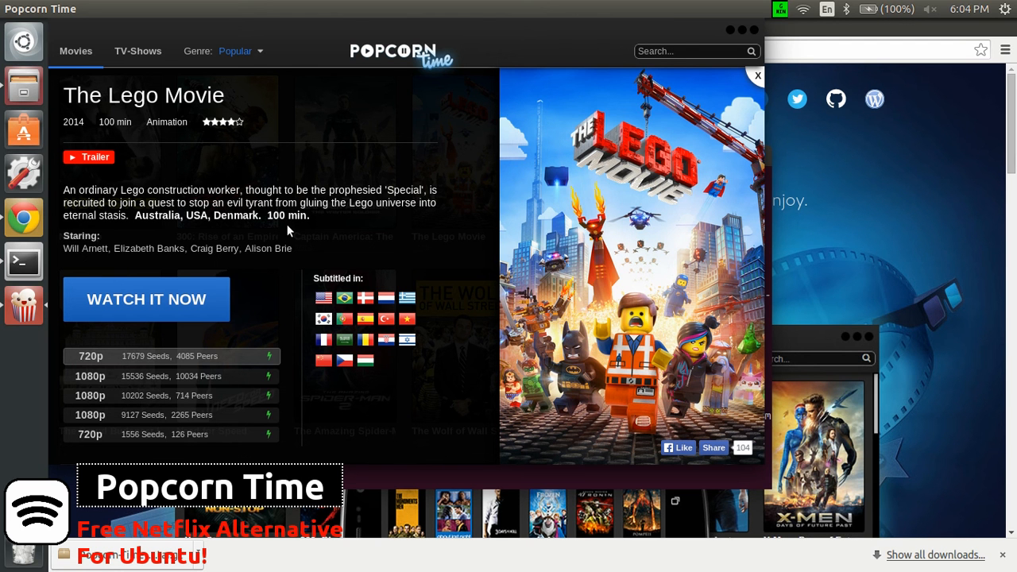
mouse_move(280, 228)
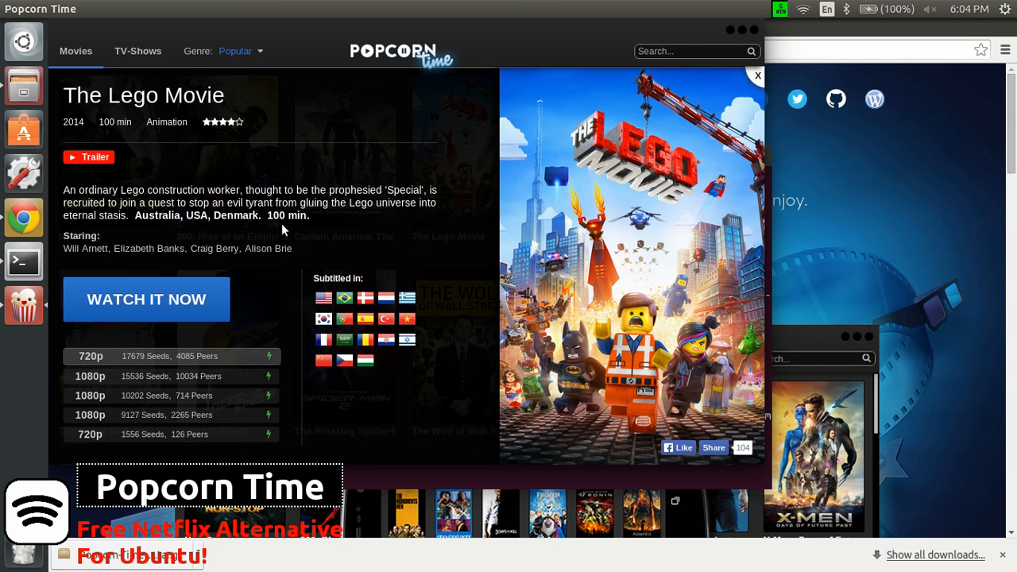
mouse_move(86, 62)
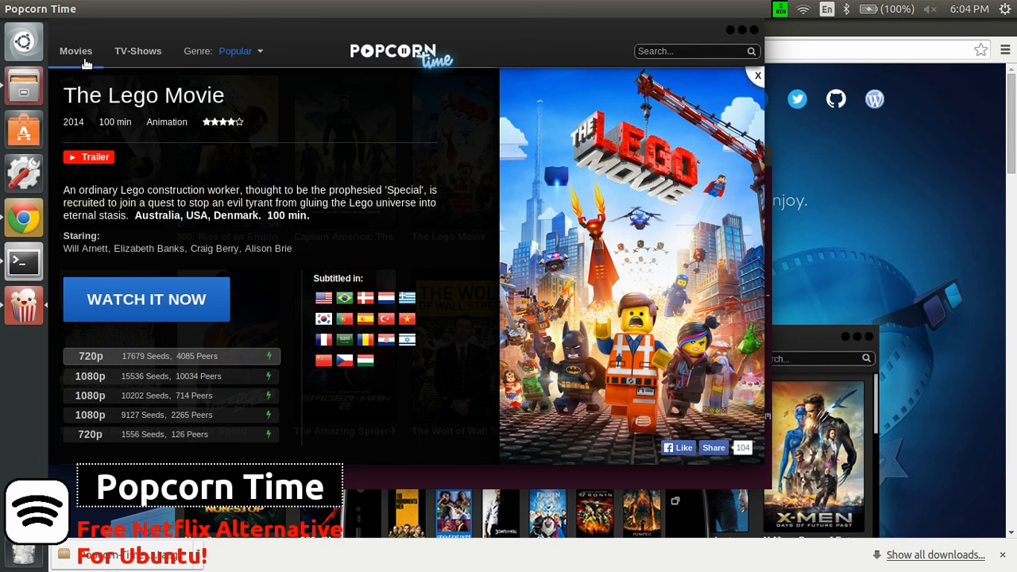
Step: Leave The Lego Movie's detail page for the popular movies grid
click(757, 76)
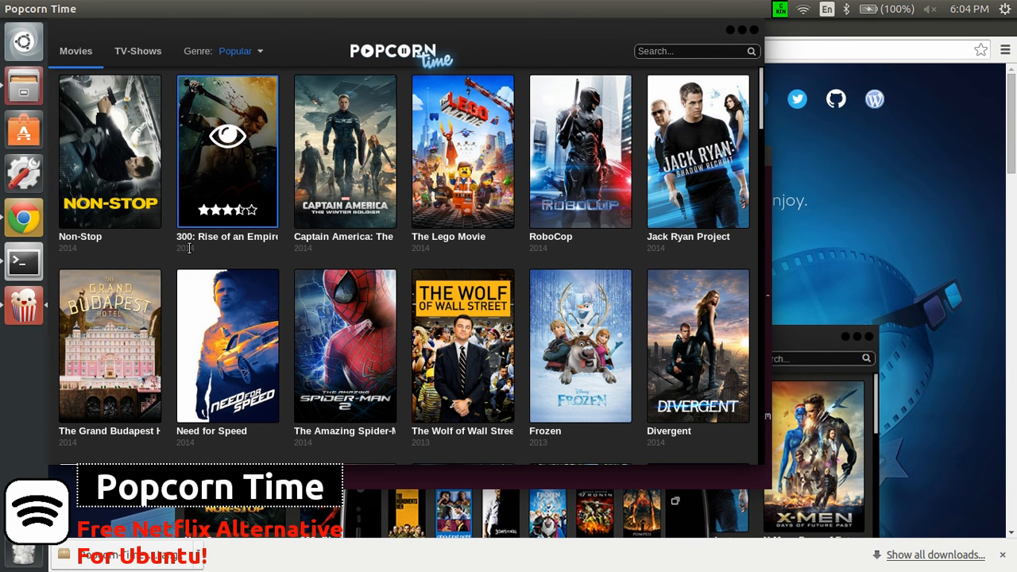
mouse_move(463, 345)
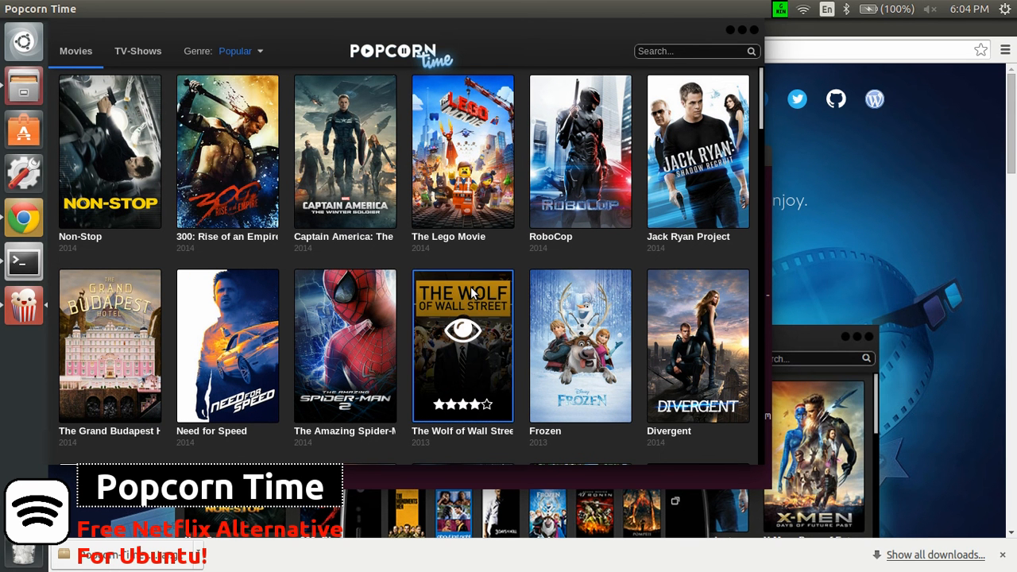
mouse_move(697, 345)
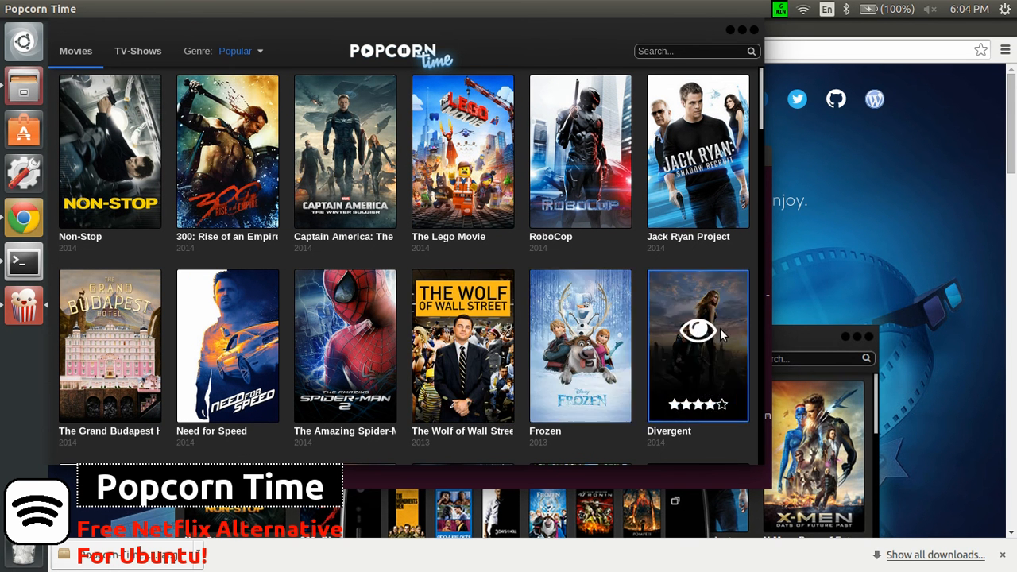
Step: Open Divergent's detail page from its poster in the movie grid
click(697, 345)
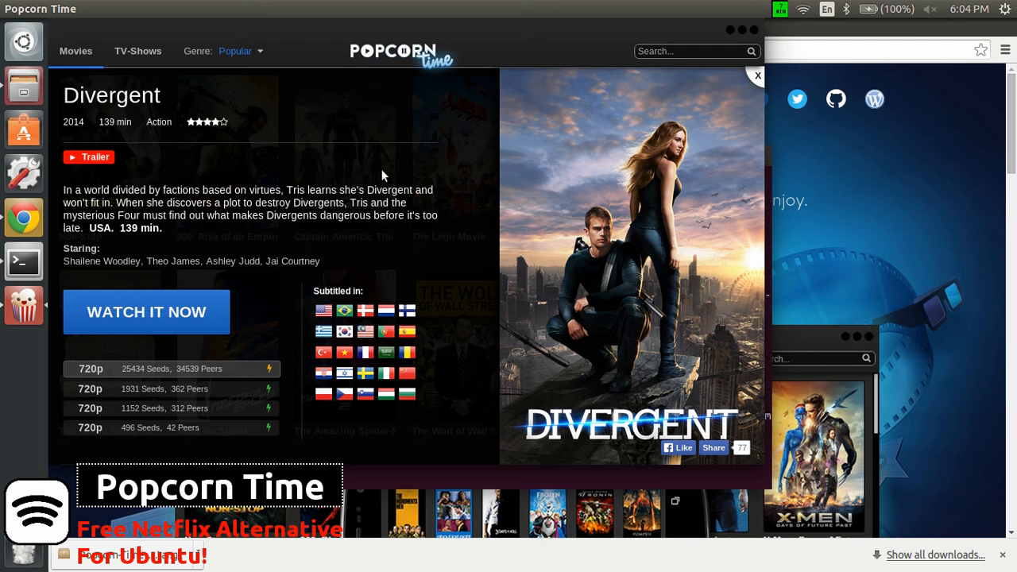
mouse_move(335, 180)
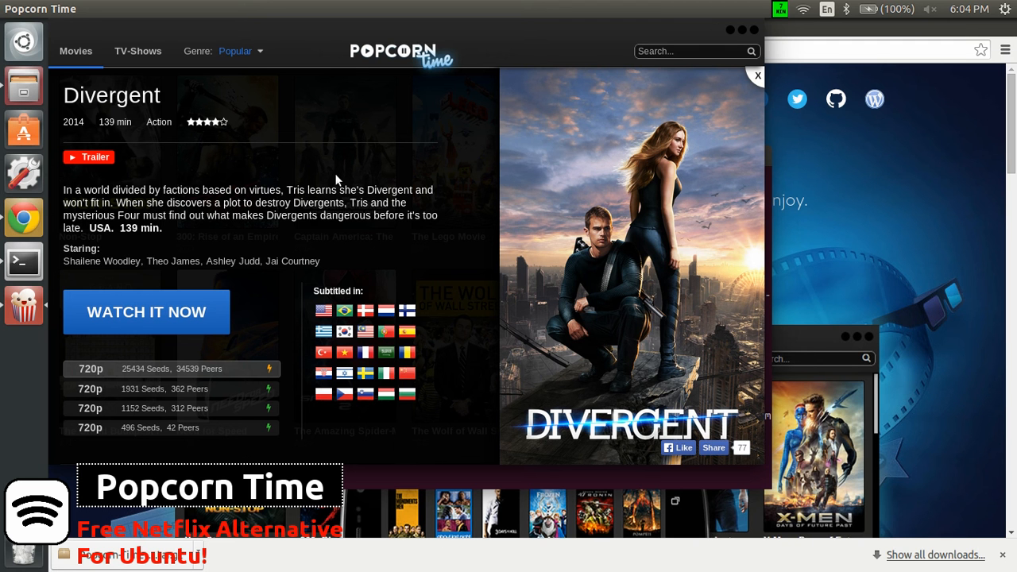
mouse_move(268, 175)
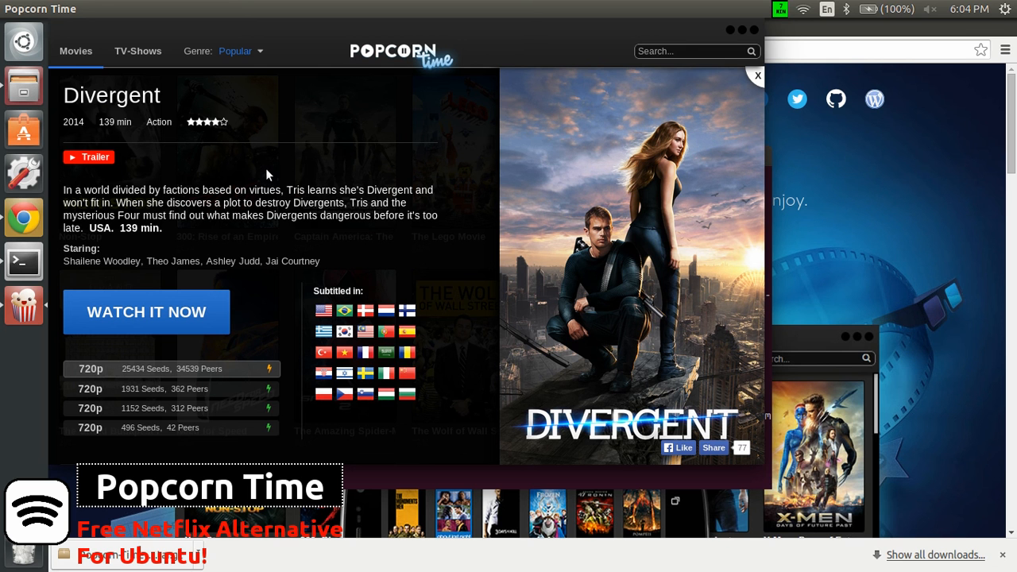
mouse_move(300, 175)
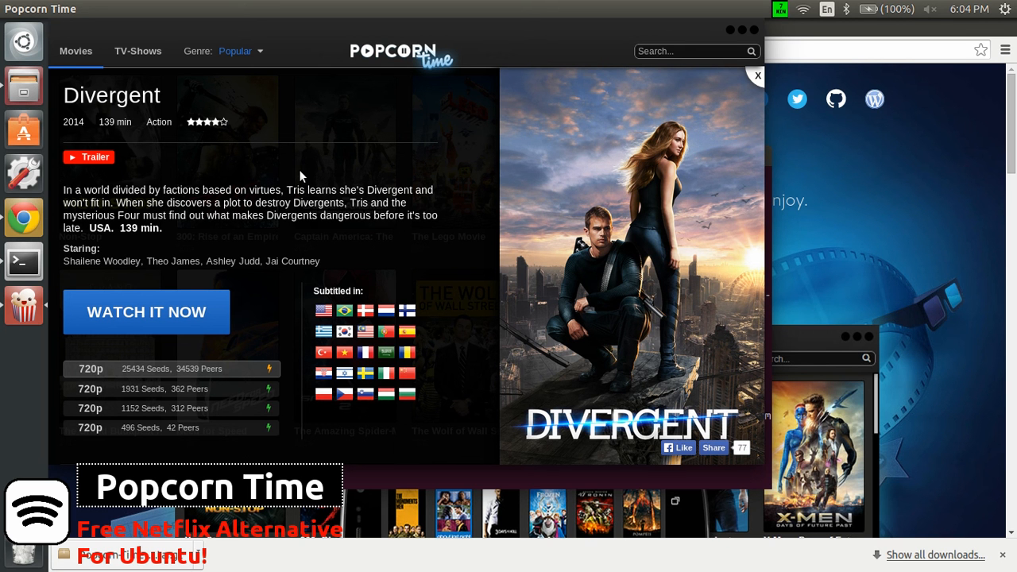
mouse_move(686, 25)
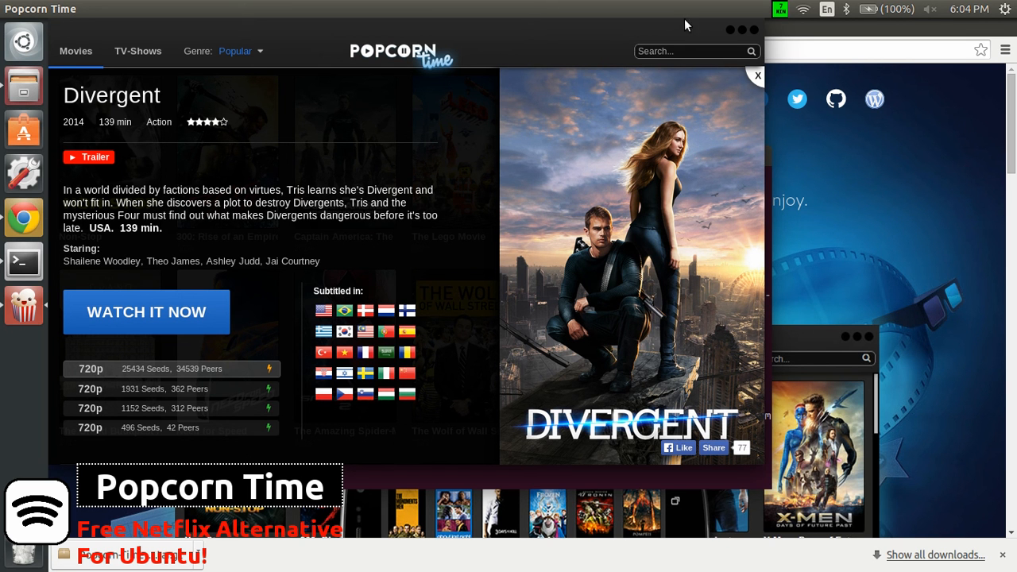
Step: Open the ScreenStudio panel menu and choose the entry that launches its homepage
click(780, 8)
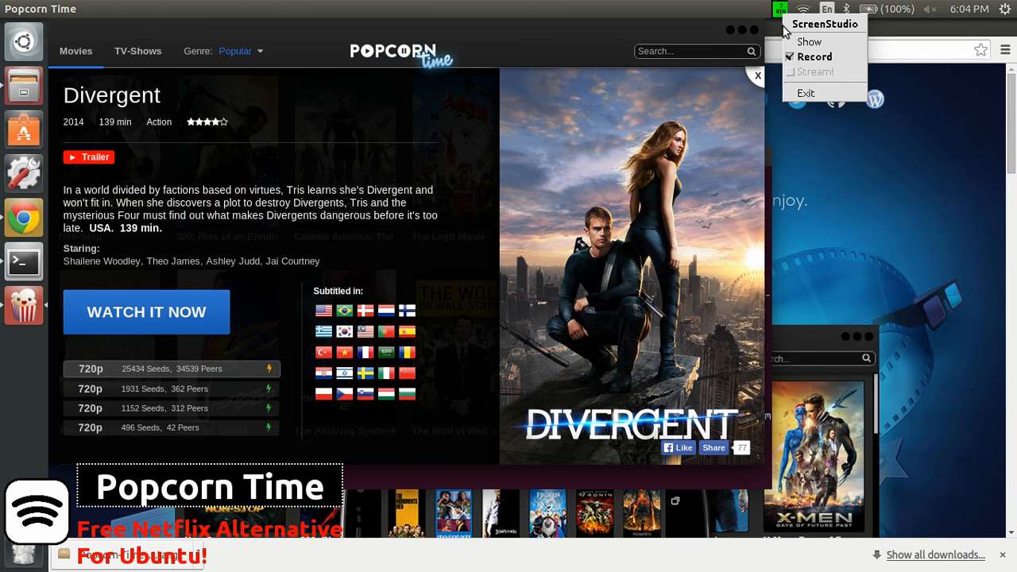
click(808, 41)
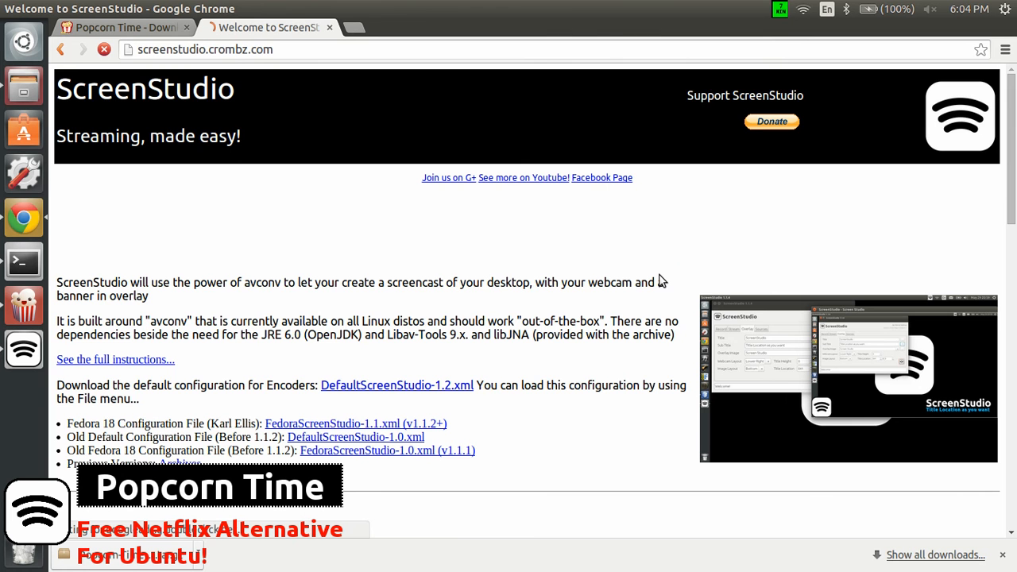
Step: Scroll the ScreenStudio homepage down to the binary archive and sources download links
scroll(down, 3)
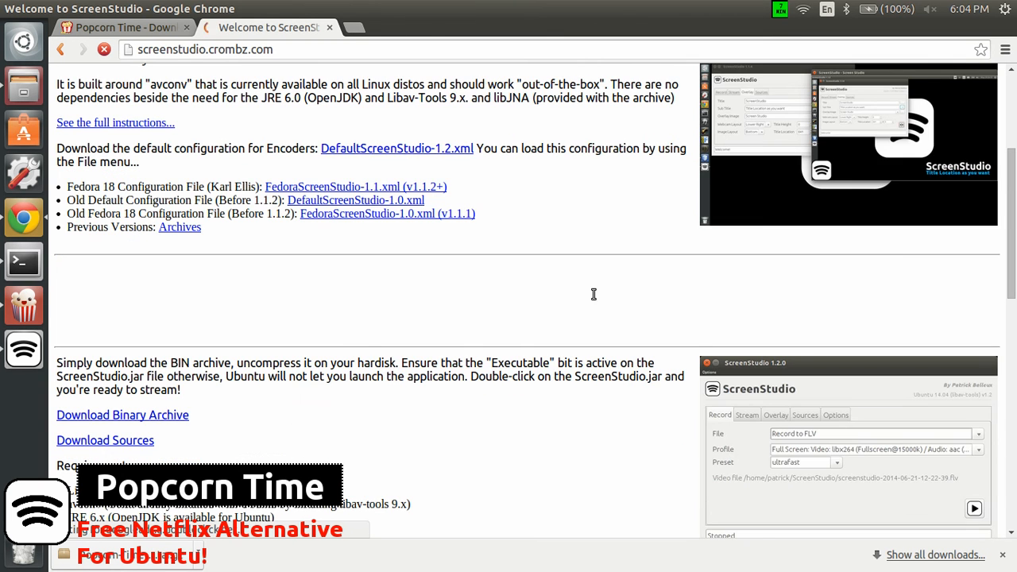